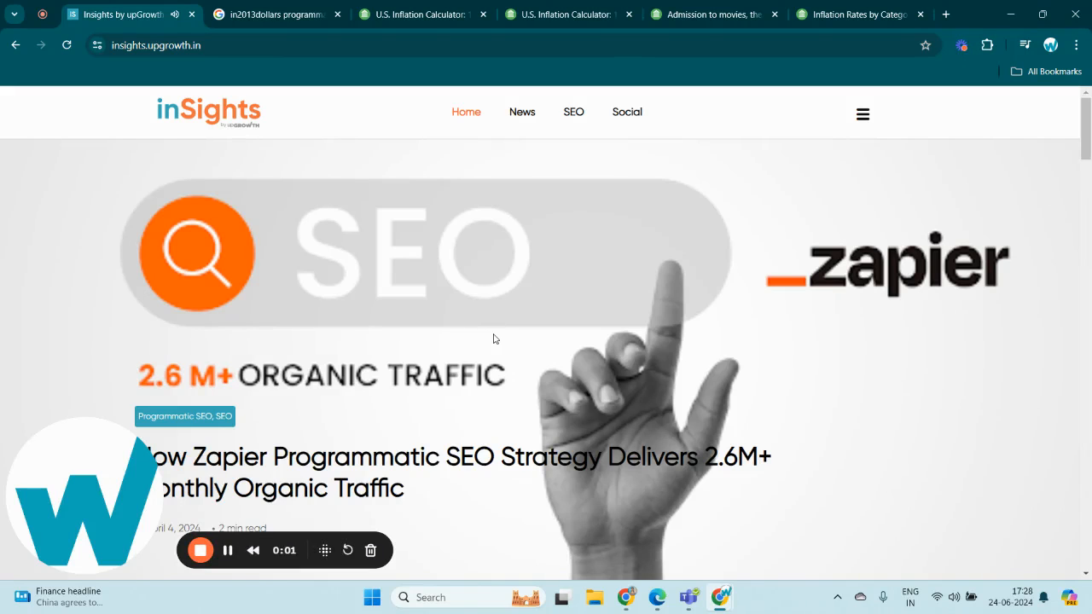
# Switch to the in2013dollars calculator tab showing $100 from 1635 as $3,783.96 in 2024
pyautogui.scroll(-3)
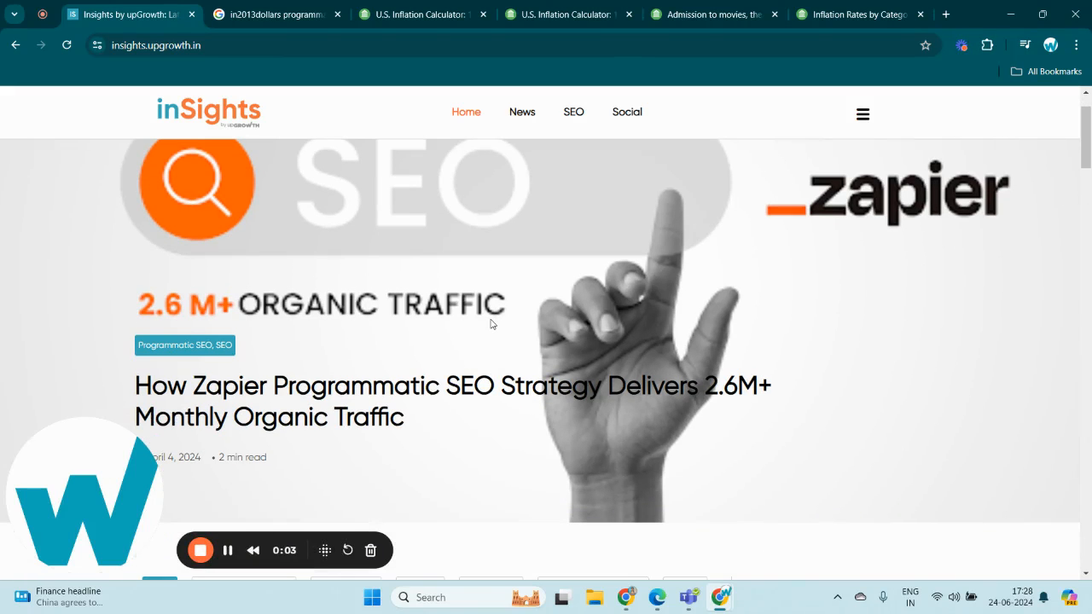
pyautogui.moveTo(510, 360)
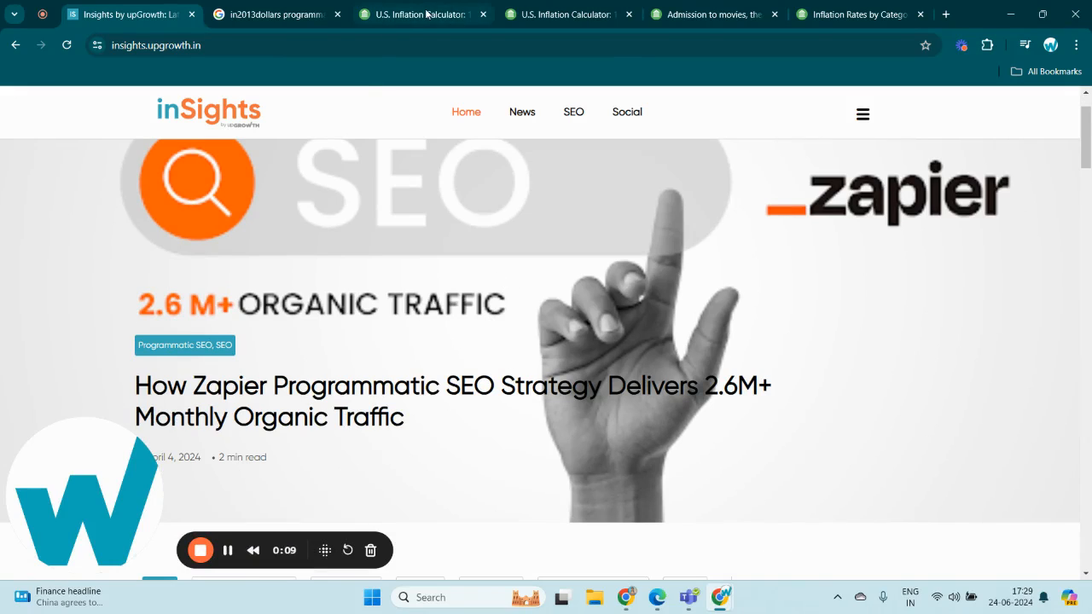
pyautogui.click(418, 14)
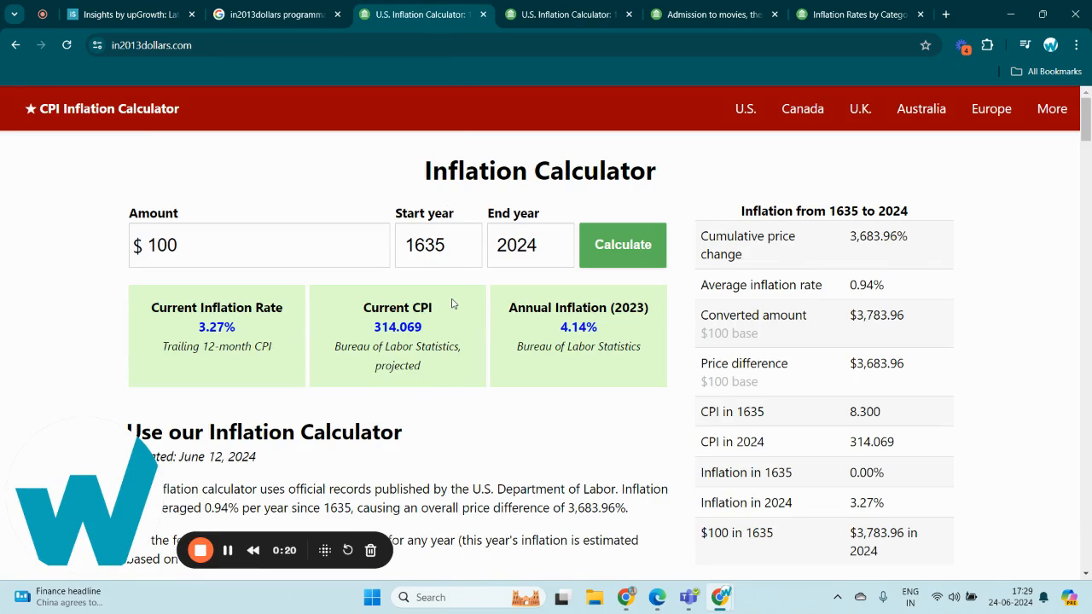
pyautogui.moveTo(415, 305)
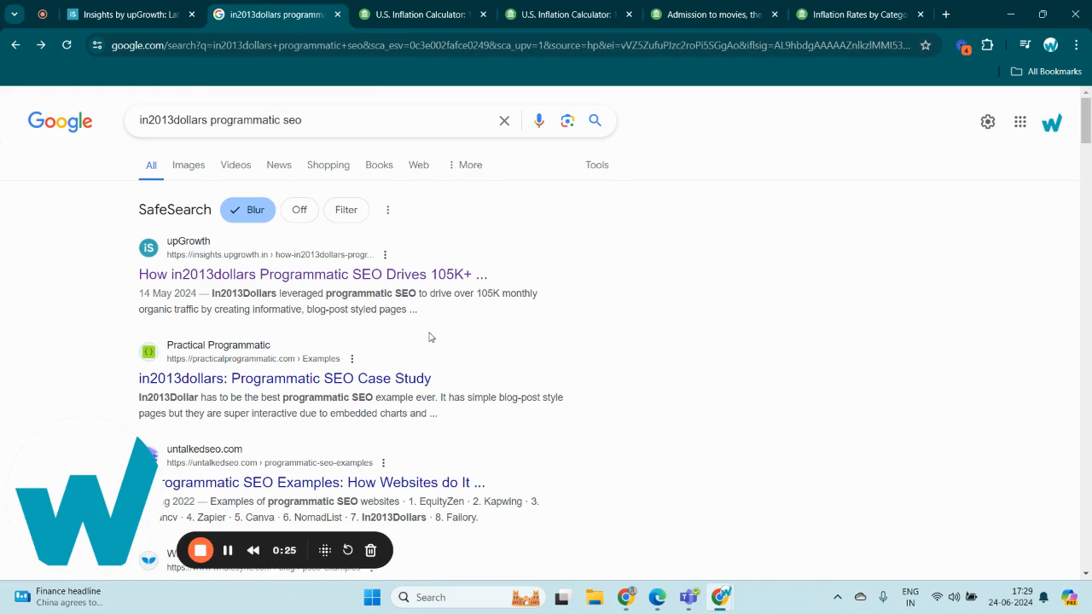
pyautogui.moveTo(280, 273)
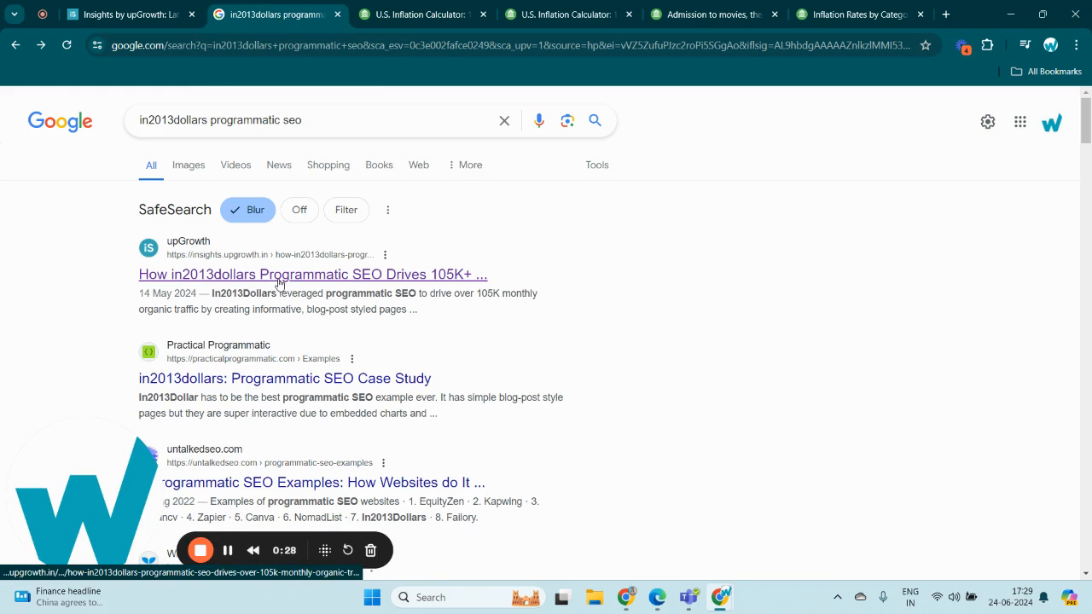
# Open the 'How in2013dollars Programmatic SEO Drives 105K+' result and read down to the strategy overview
pyautogui.click(312, 273)
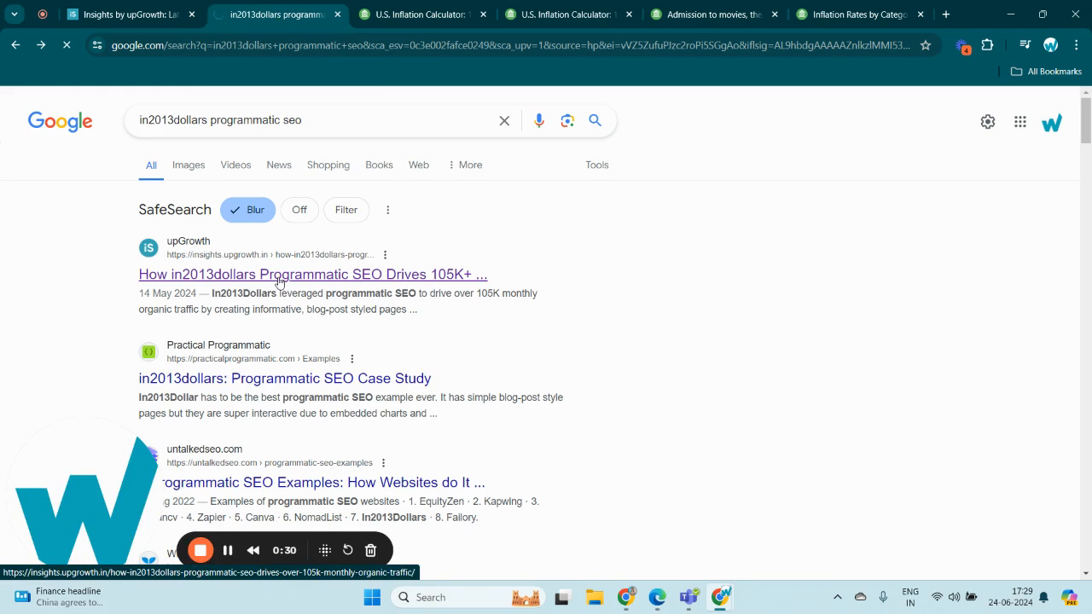
pyautogui.click(313, 273)
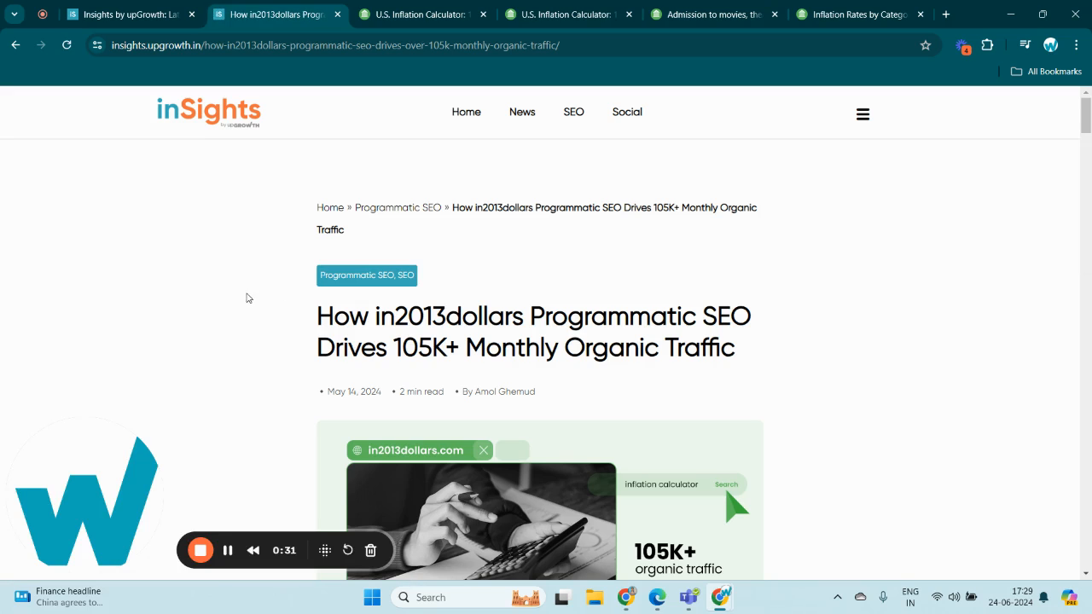
pyautogui.moveTo(203, 349)
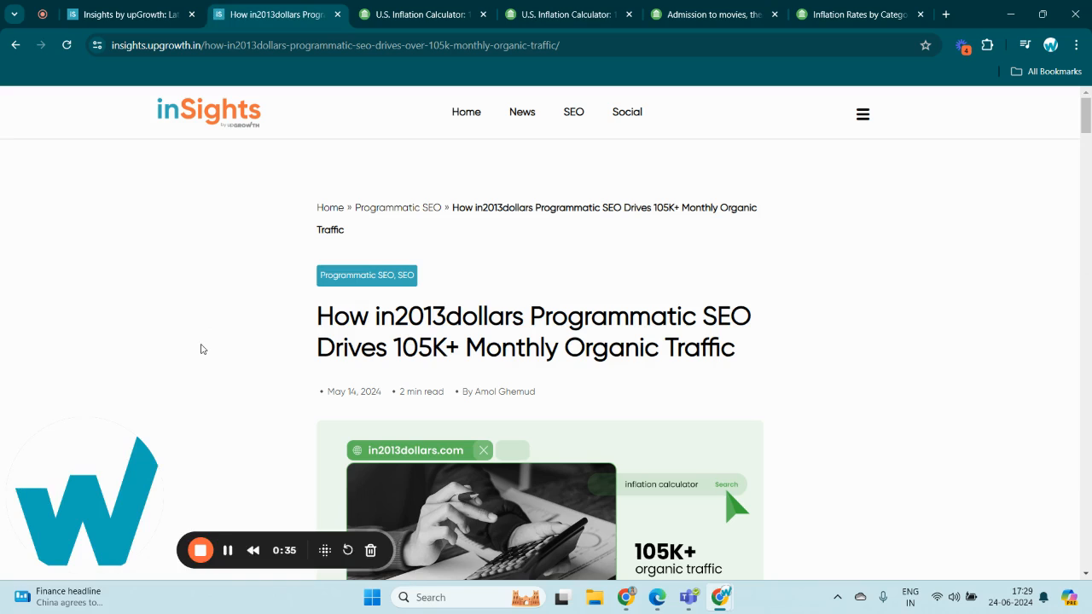
pyautogui.scroll(-3)
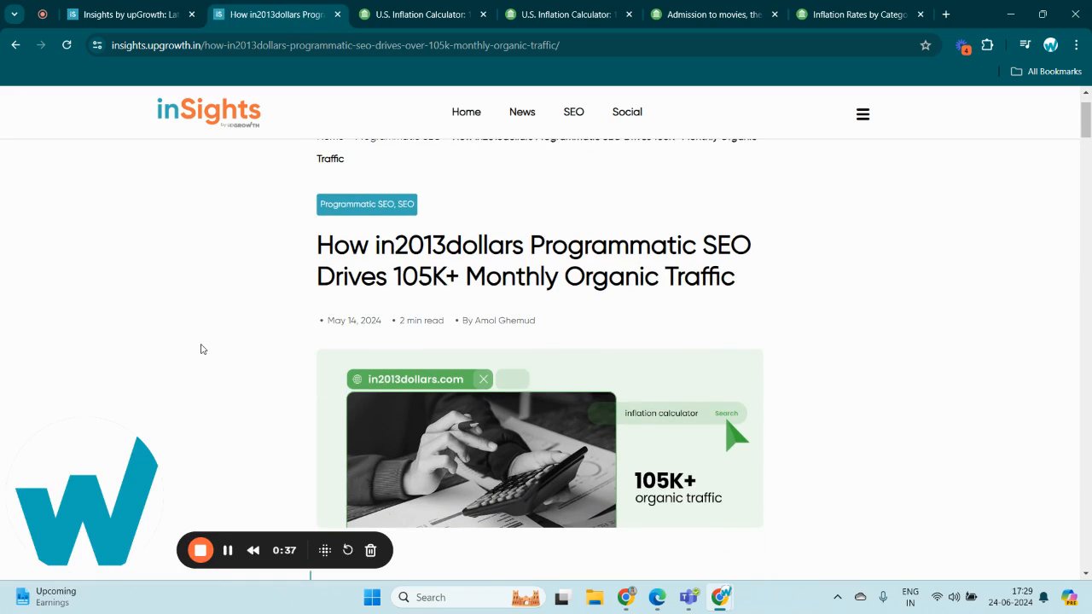
pyautogui.moveTo(209, 339)
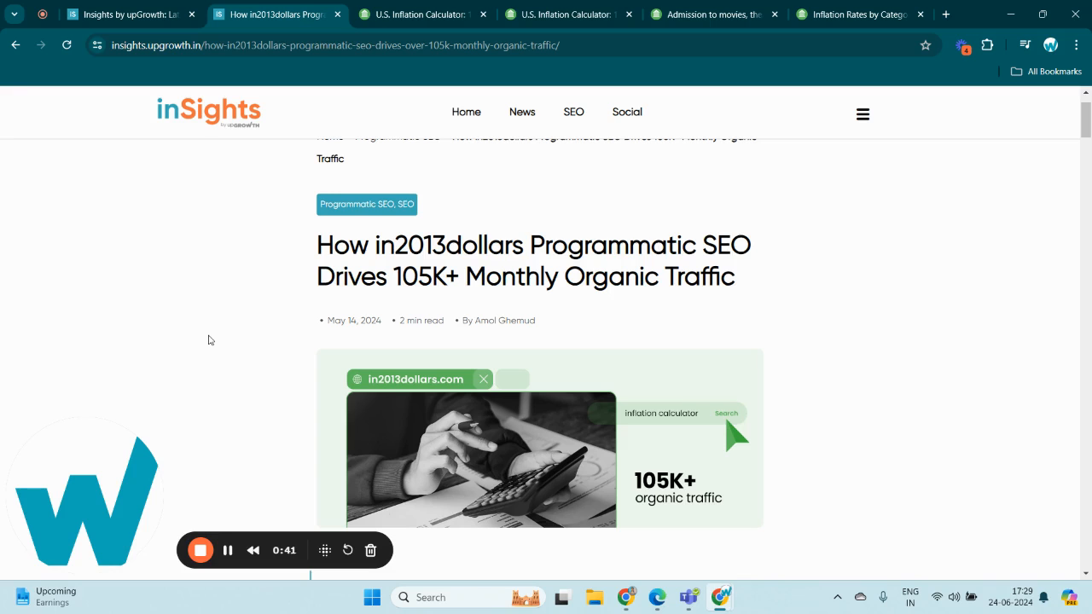
pyautogui.scroll(-3)
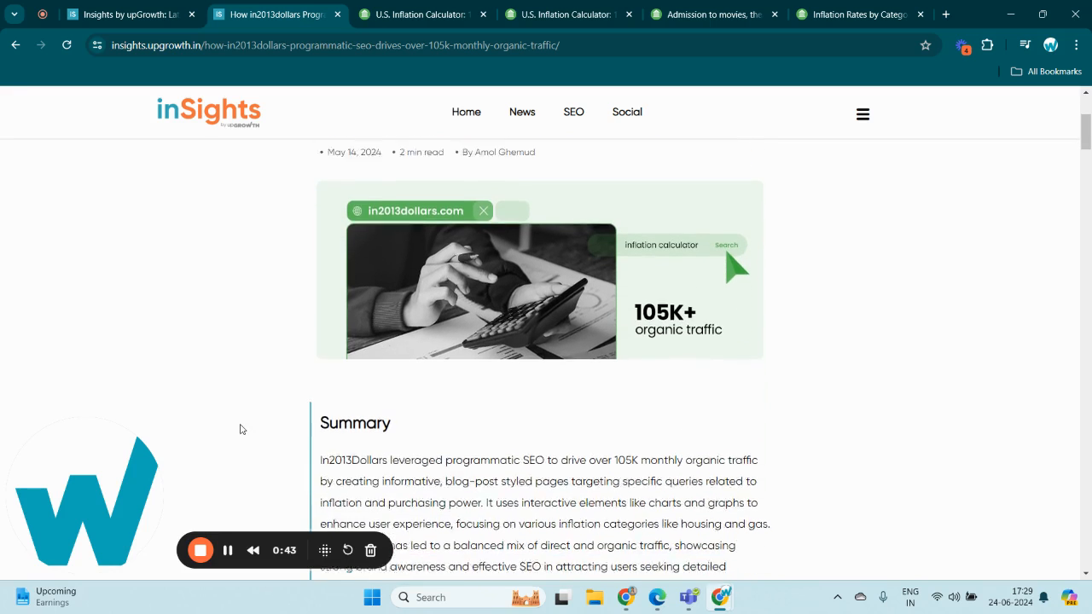
pyautogui.scroll(-3)
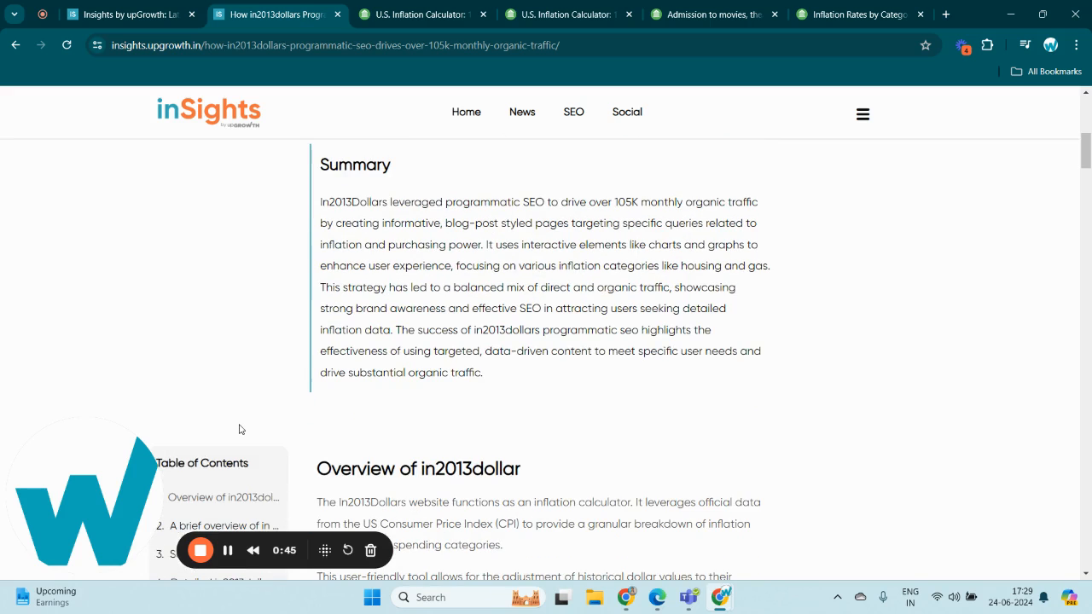
pyautogui.scroll(-3)
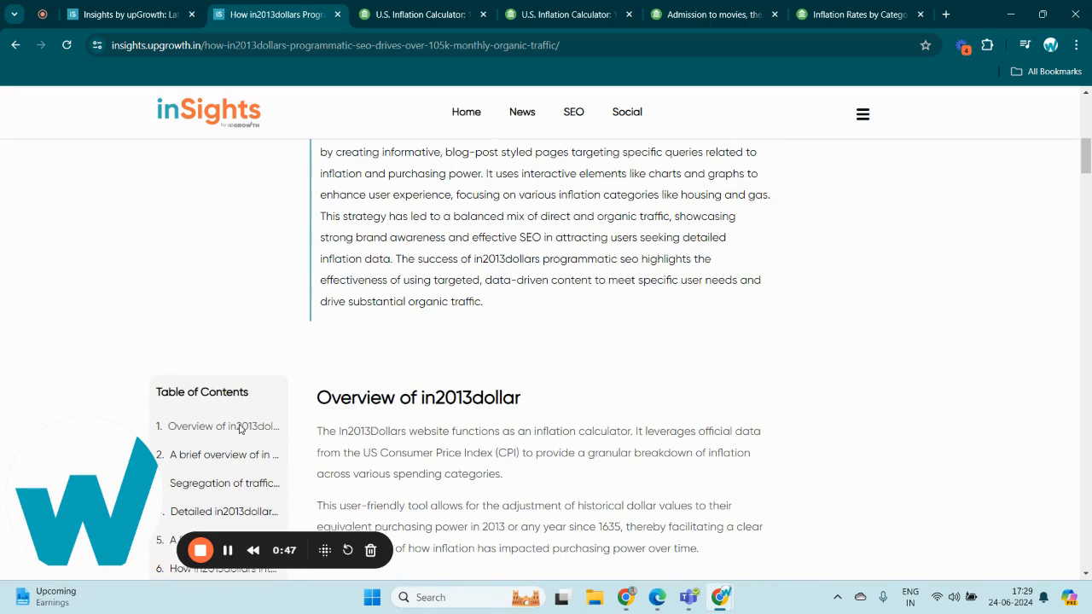
pyautogui.moveTo(240, 426)
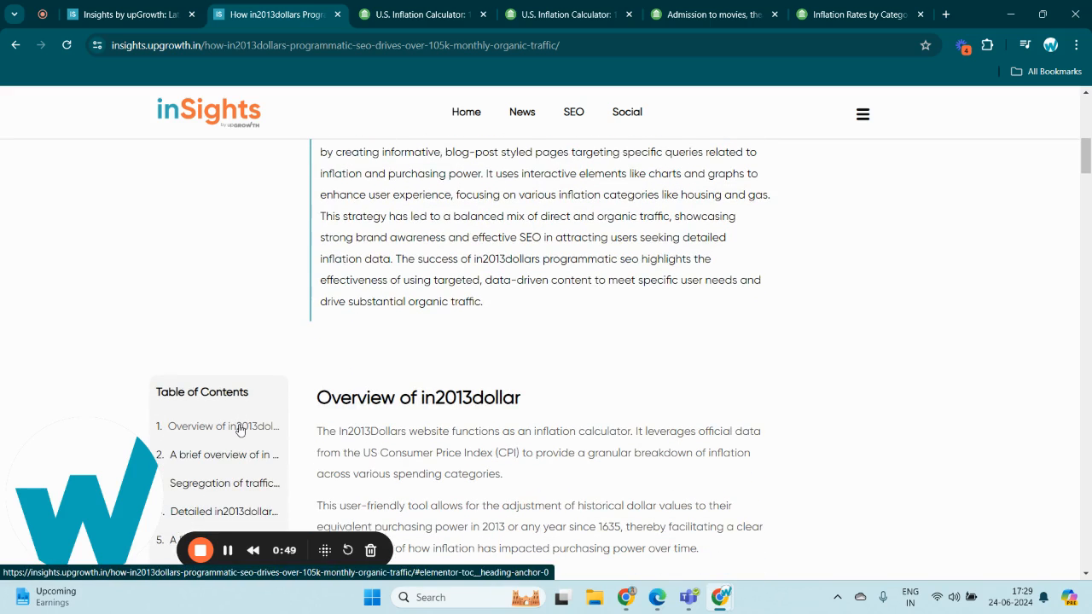
pyautogui.scroll(-3)
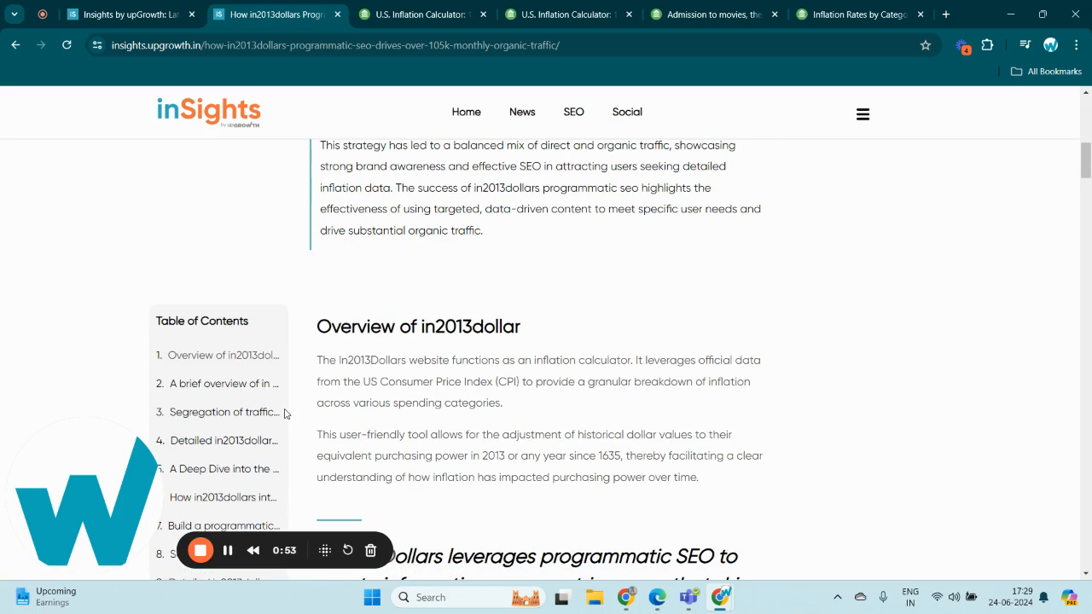
pyautogui.scroll(-3)
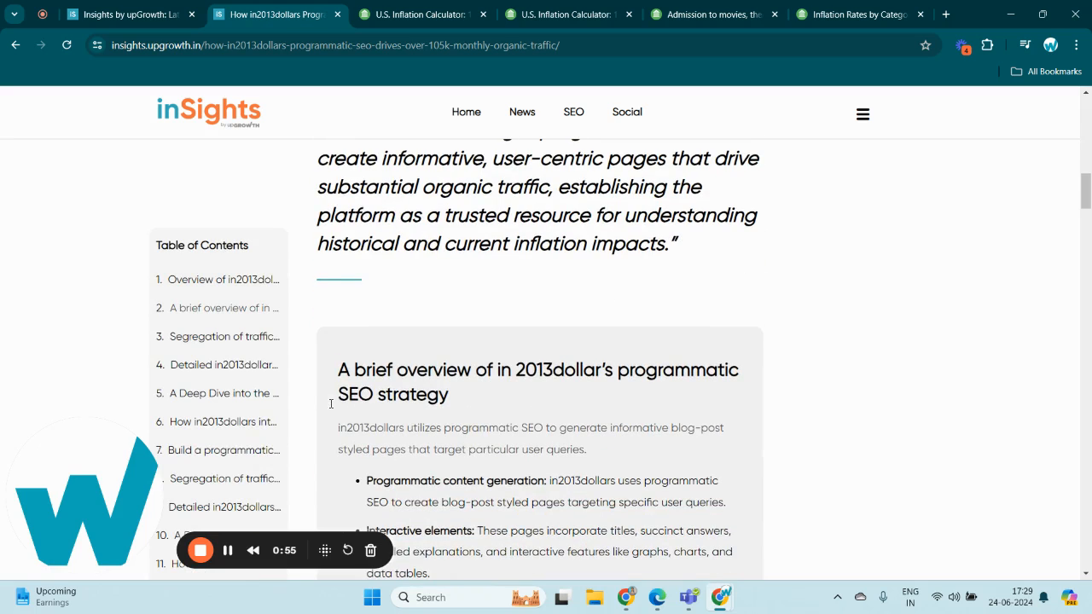
pyautogui.moveTo(459, 400)
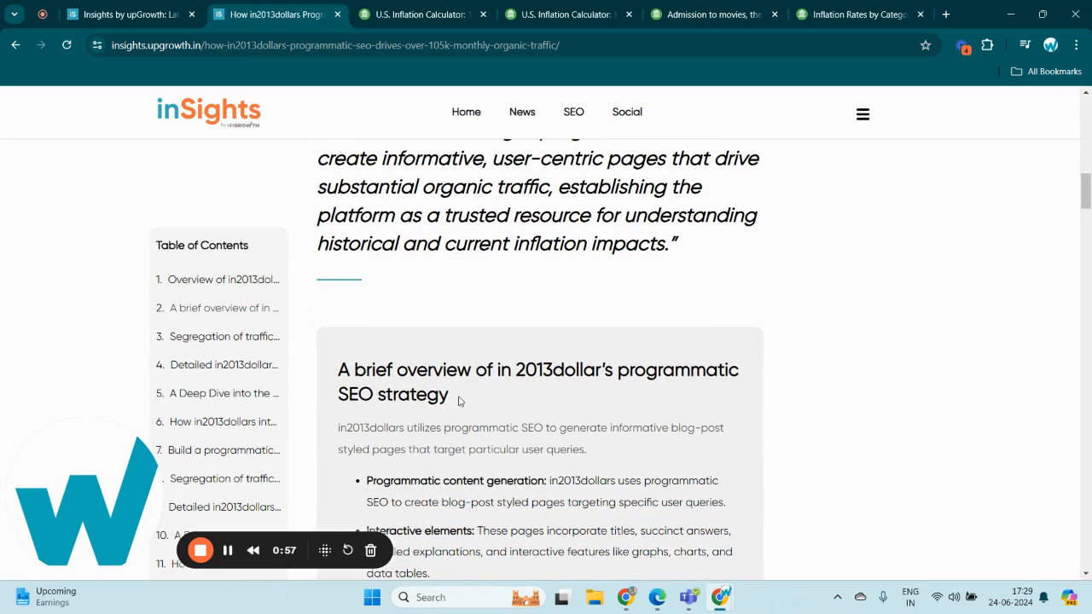
pyautogui.scroll(-3)
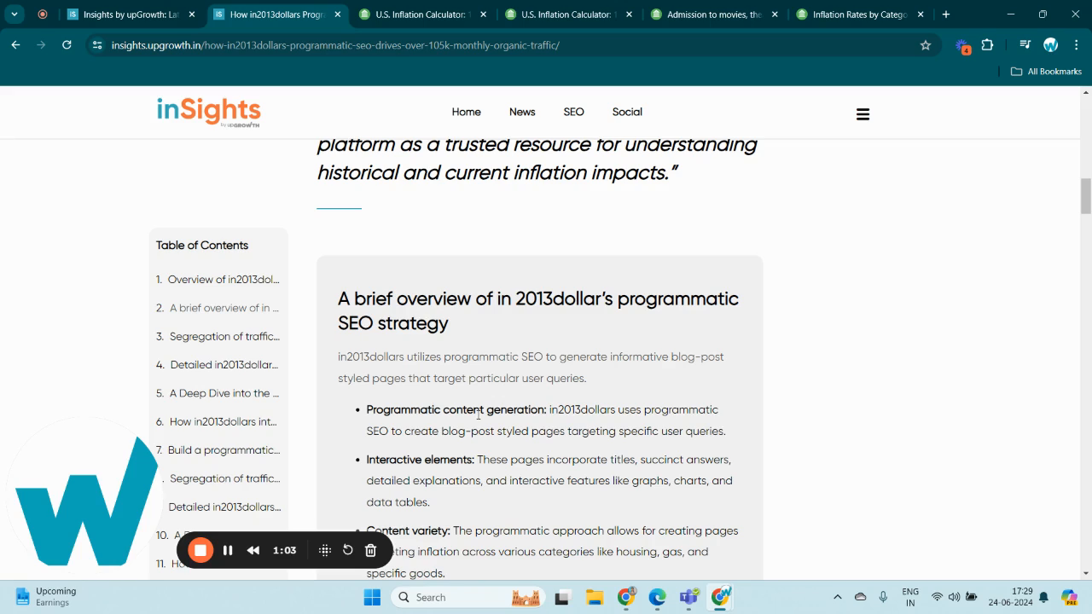
pyautogui.scroll(-3)
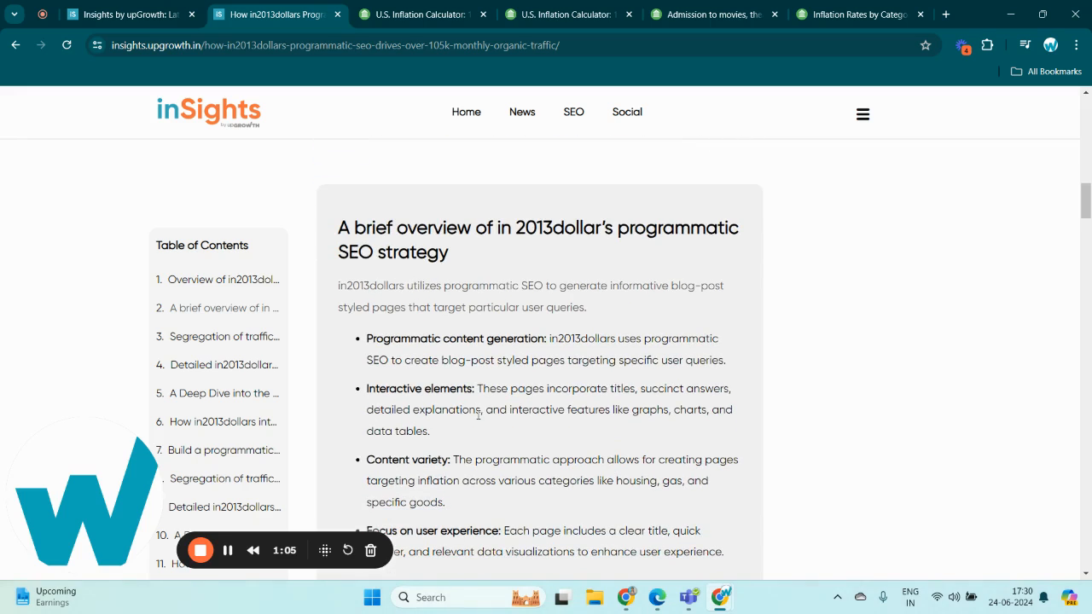
pyautogui.moveTo(501, 365)
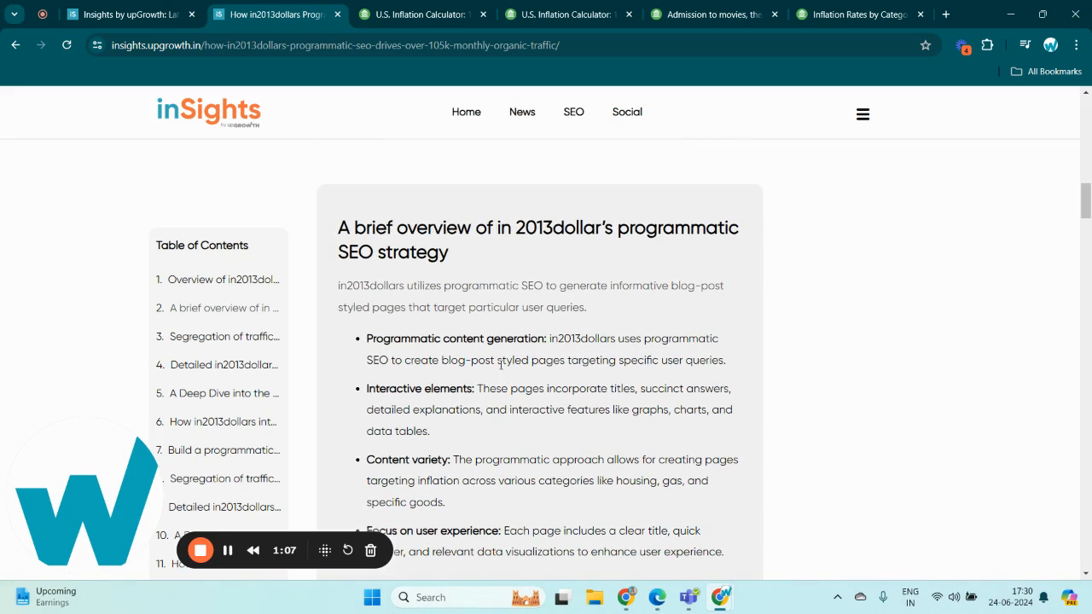
pyautogui.moveTo(504, 104)
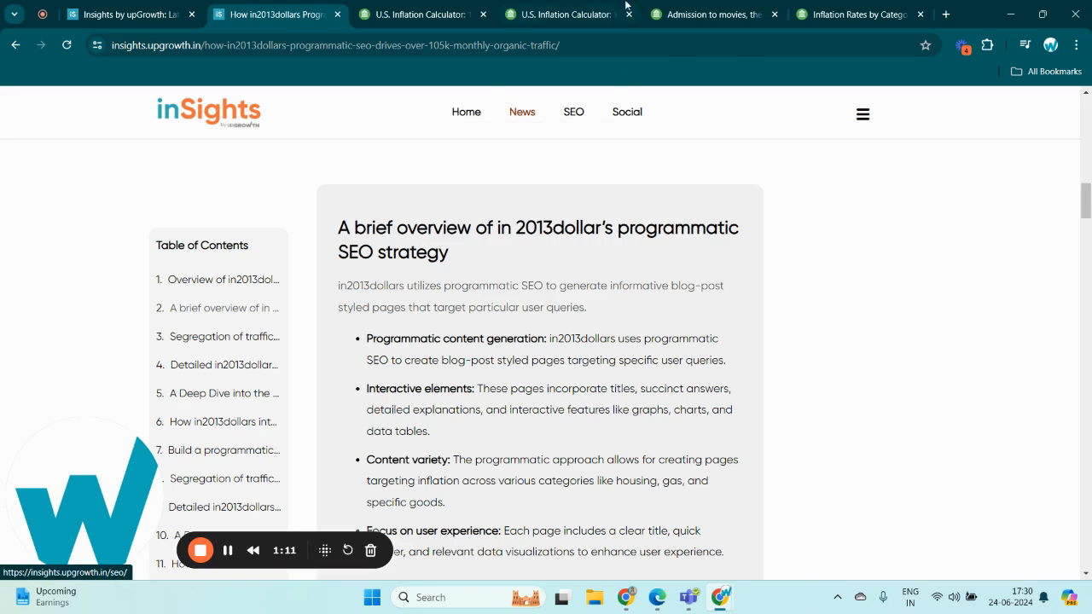
pyautogui.click(559, 14)
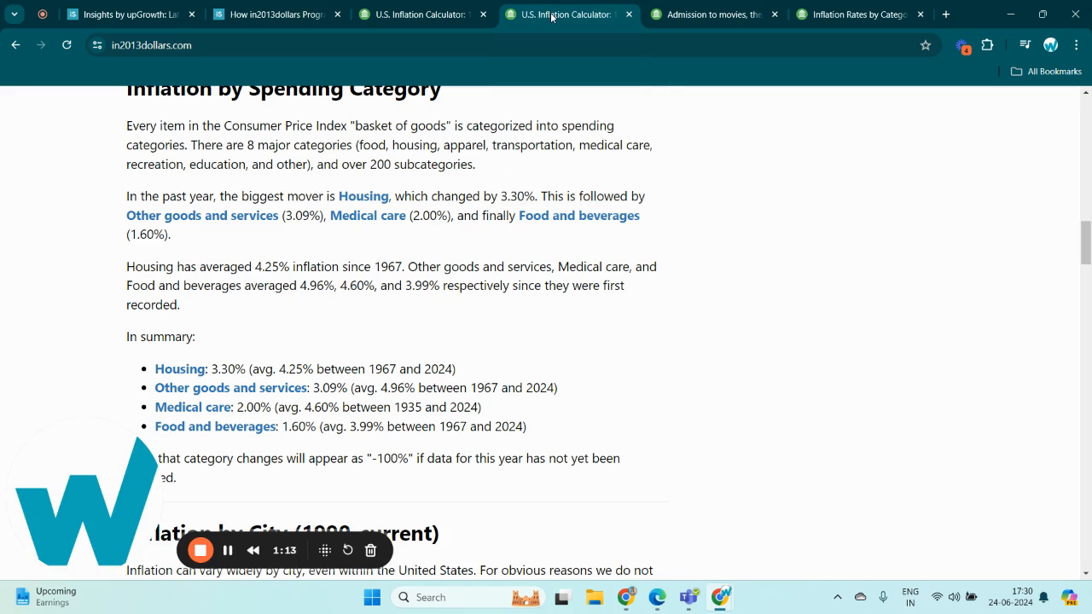
pyautogui.moveTo(584, 216)
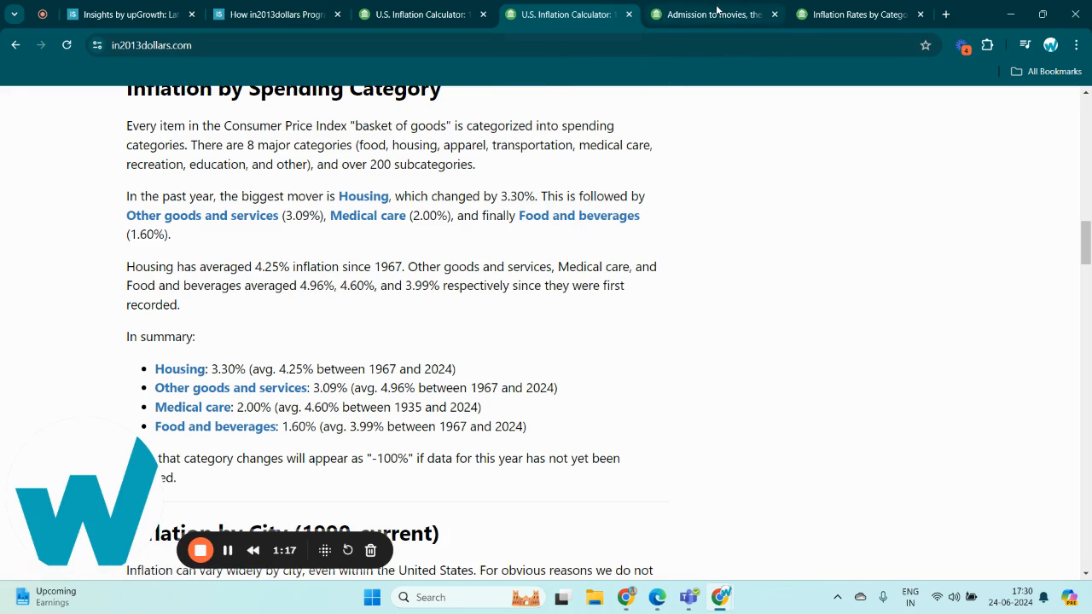
pyautogui.click(712, 15)
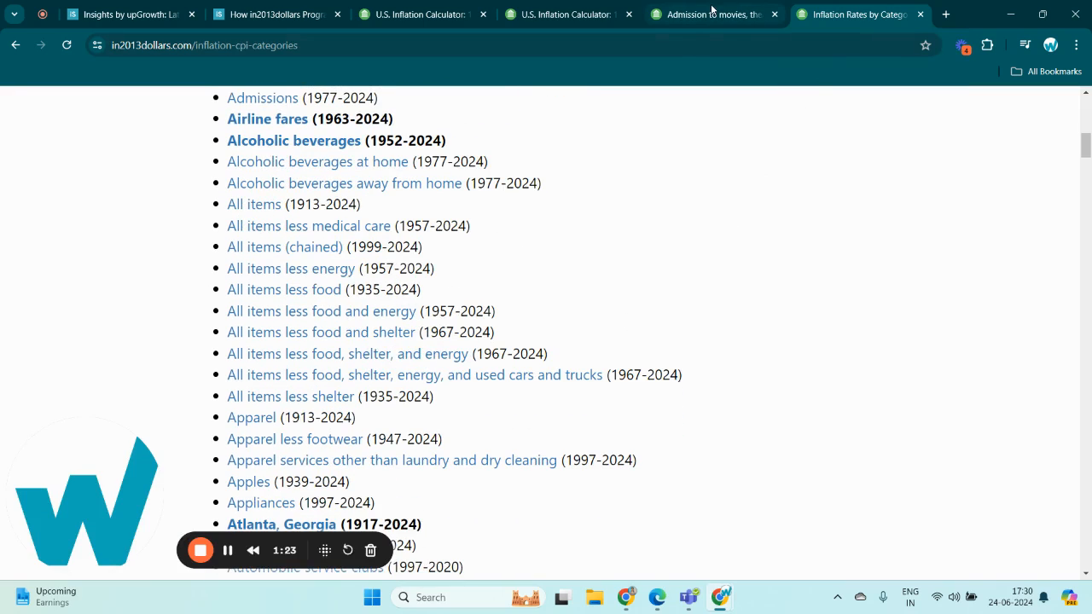
pyautogui.click(714, 15)
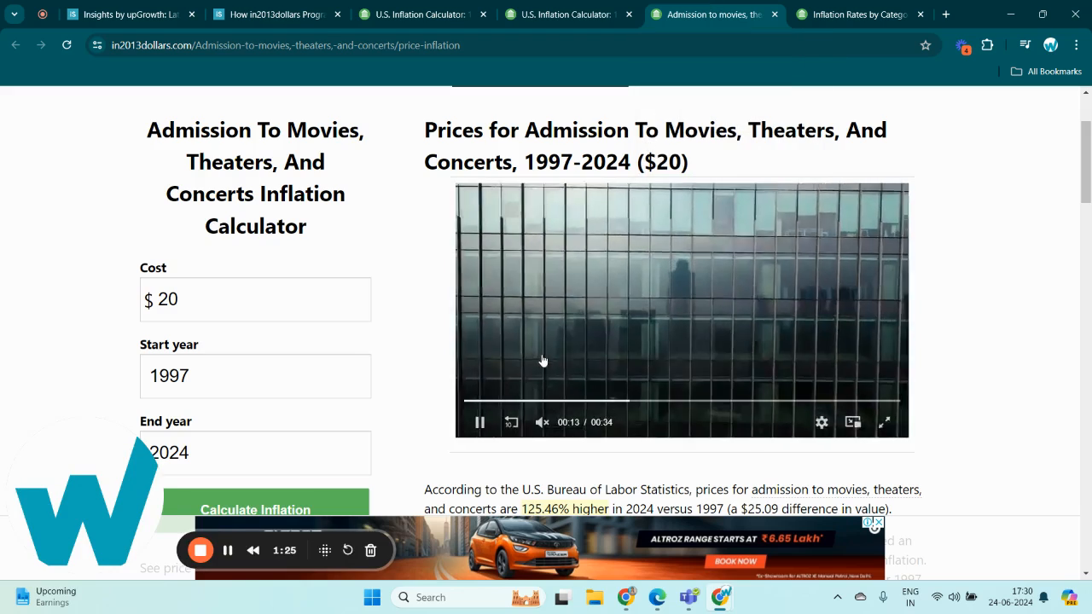
pyautogui.scroll(-3)
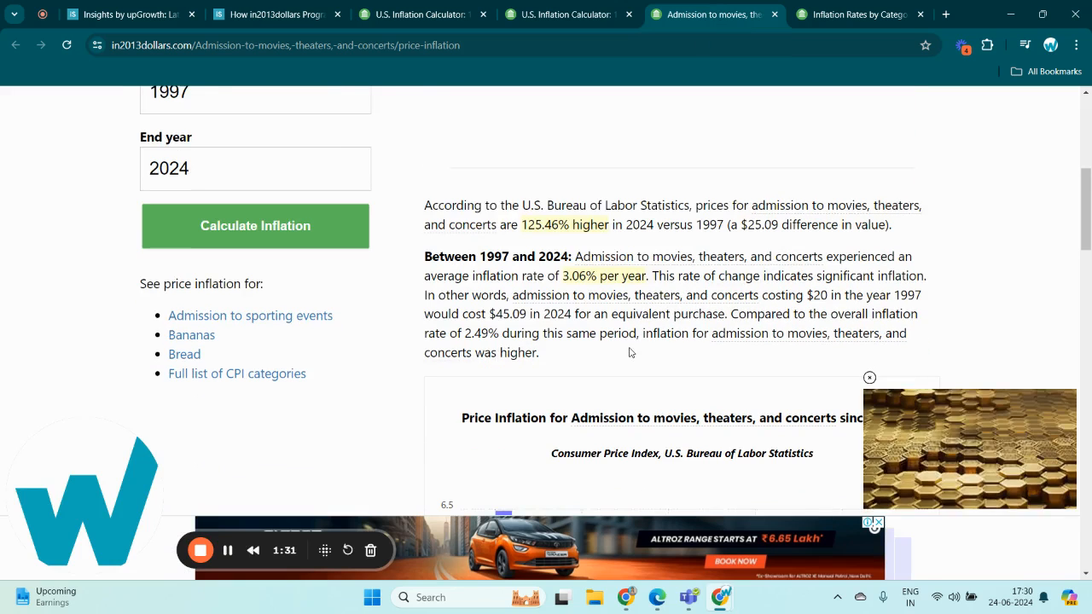
pyautogui.scroll(-3)
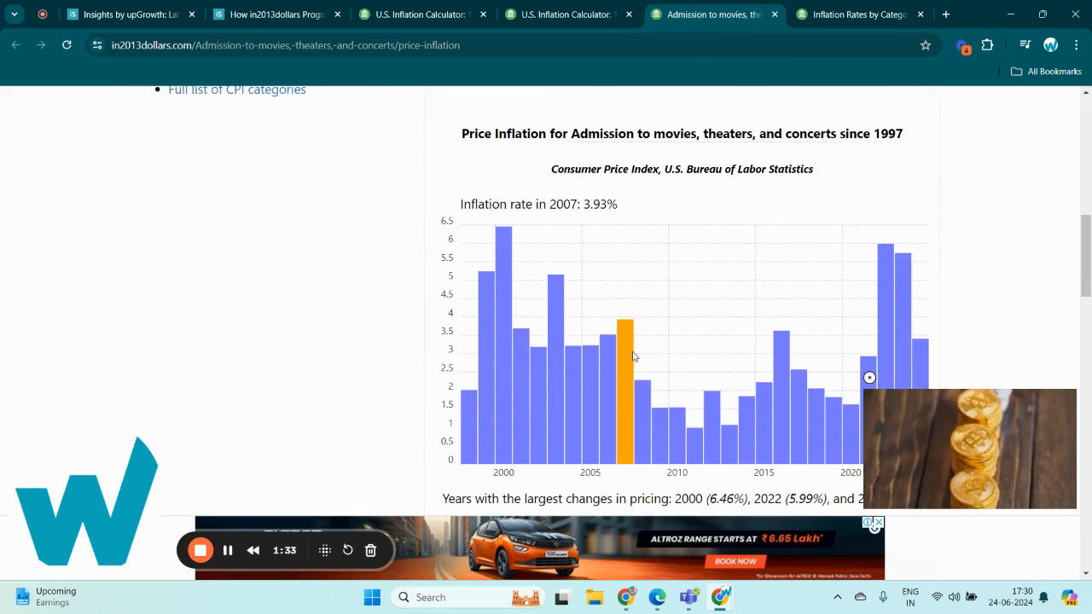
pyautogui.click(272, 14)
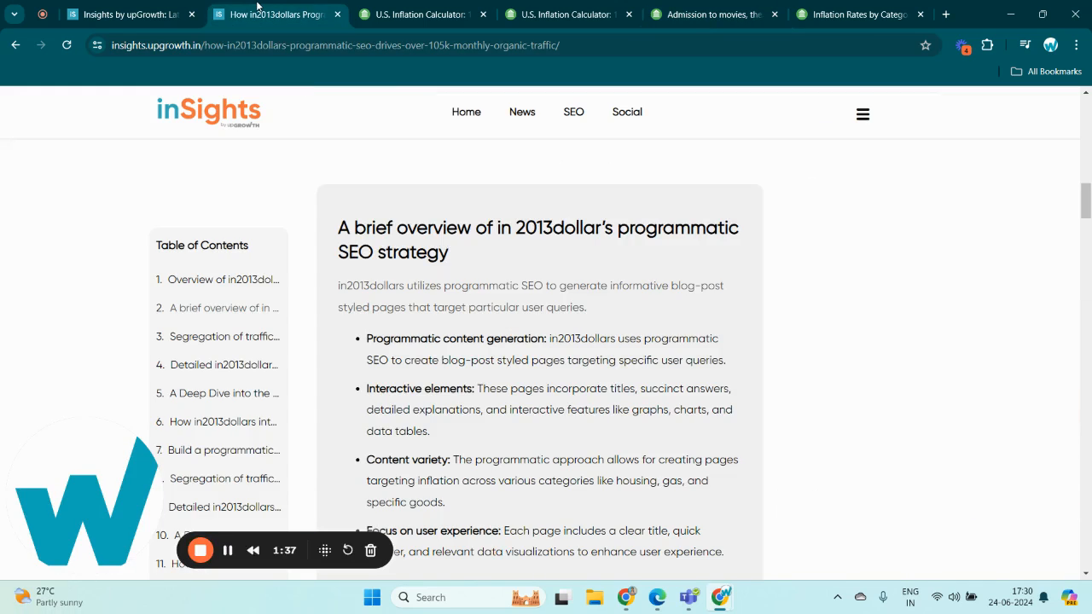
pyautogui.moveTo(473, 277)
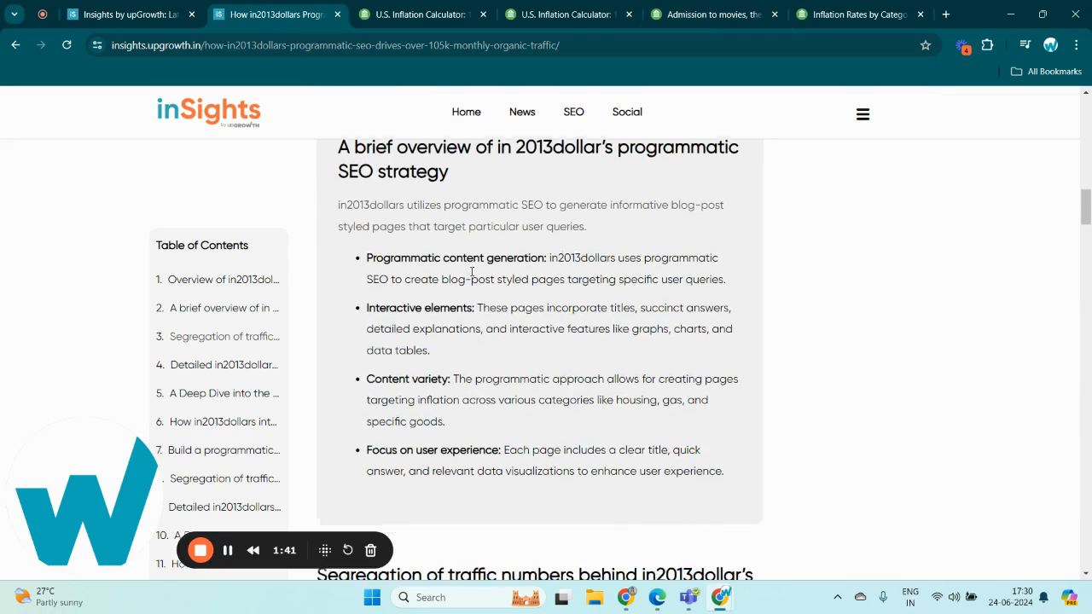
# Scroll the case study past the traffic-split breakdown to the detailed strategy section
pyautogui.scroll(-3)
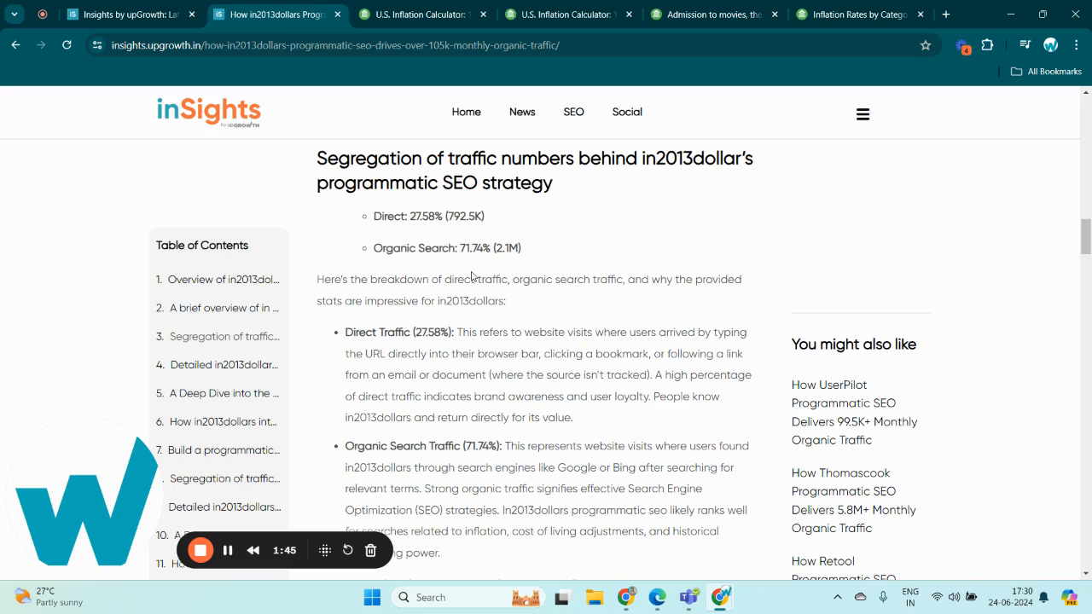
pyautogui.moveTo(487, 305)
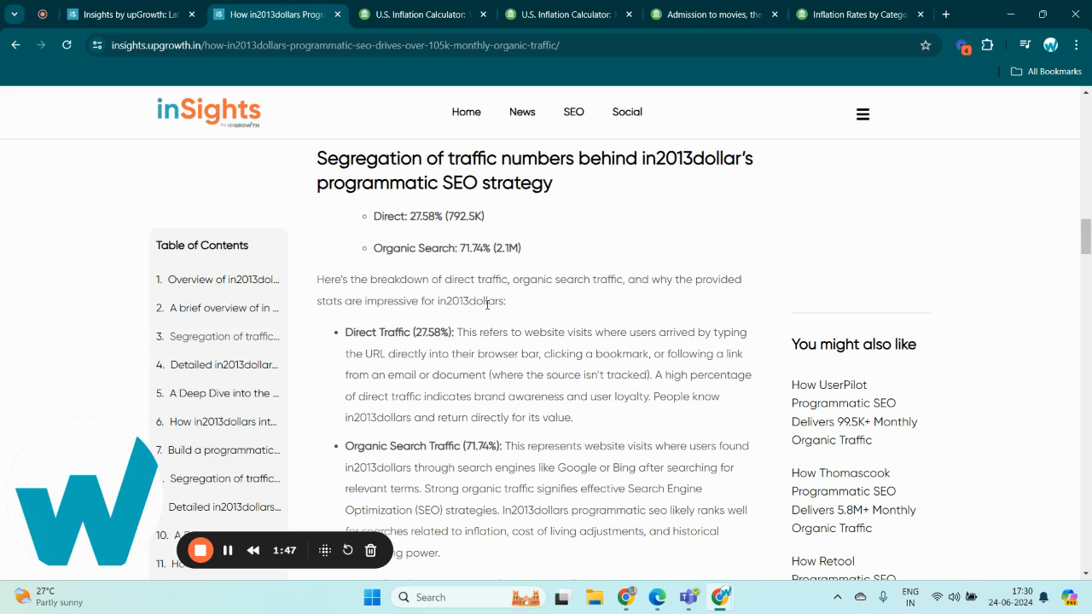
pyautogui.scroll(-3)
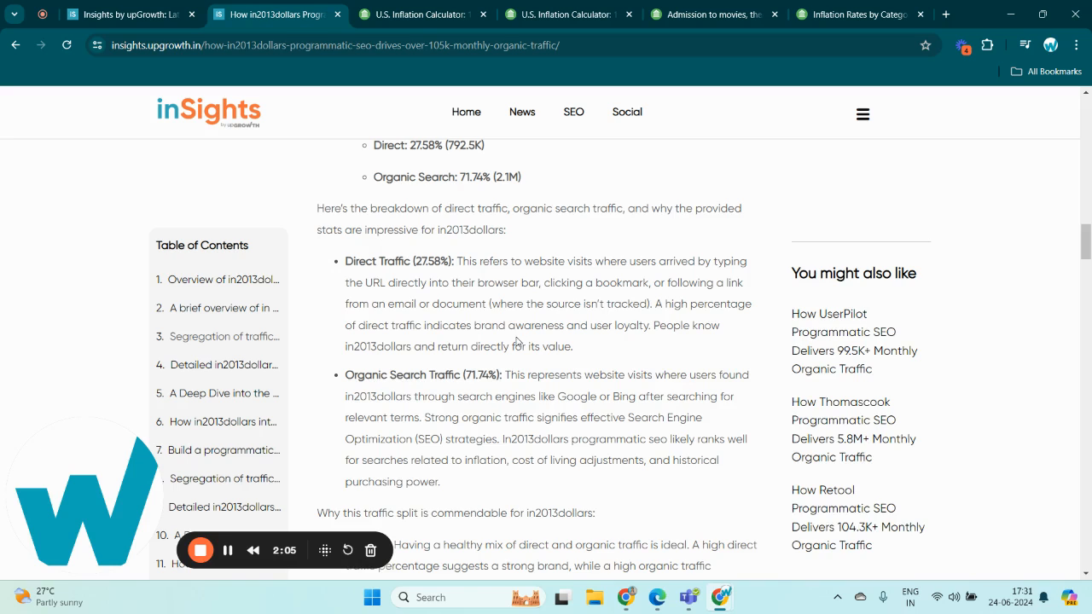
pyautogui.scroll(-3)
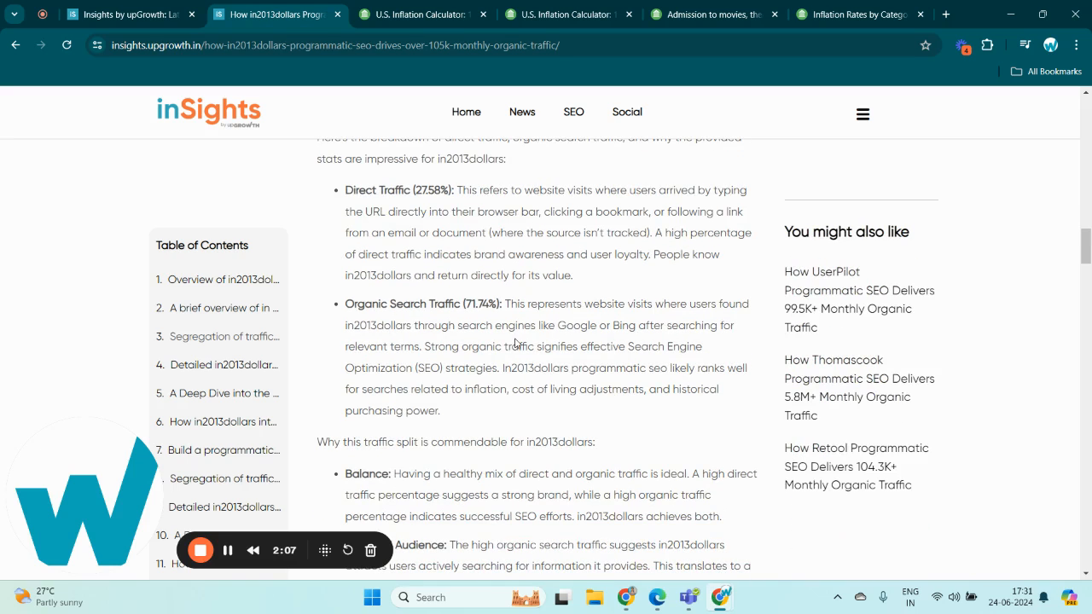
pyautogui.scroll(-3)
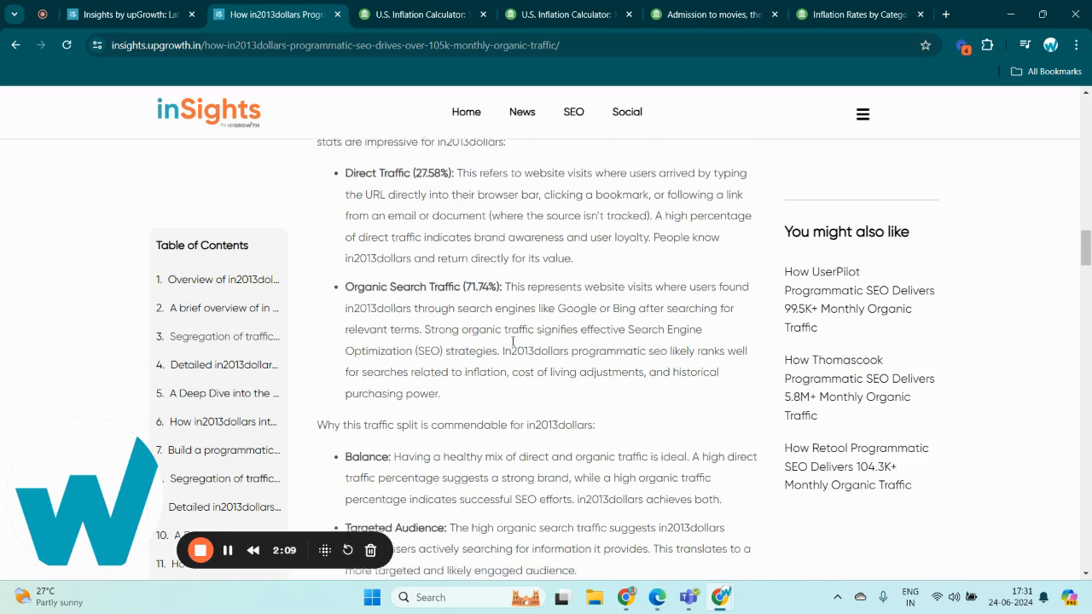
pyautogui.scroll(-3)
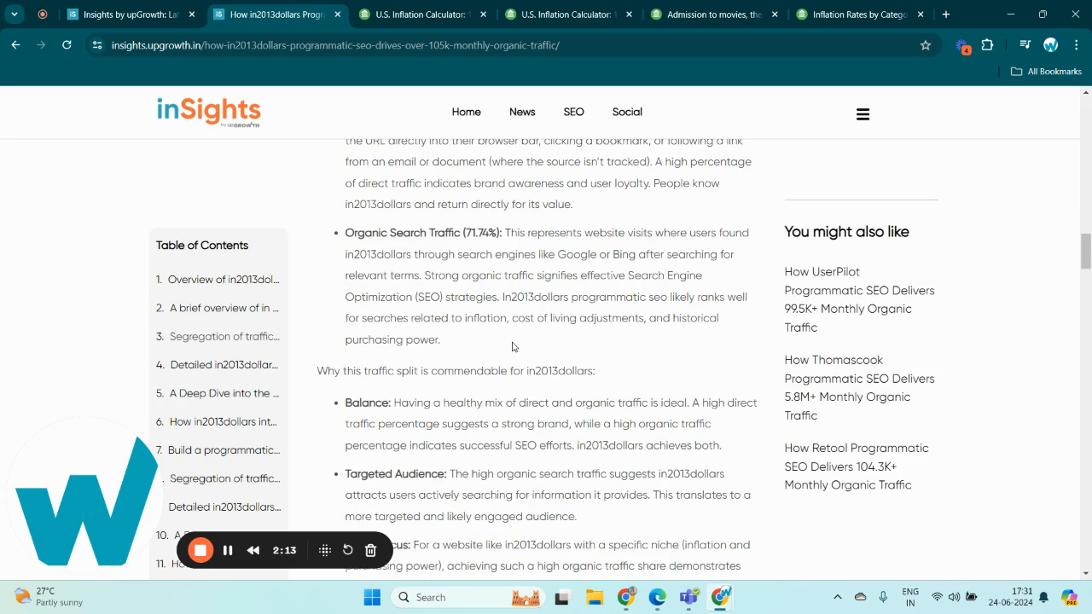
pyautogui.scroll(-3)
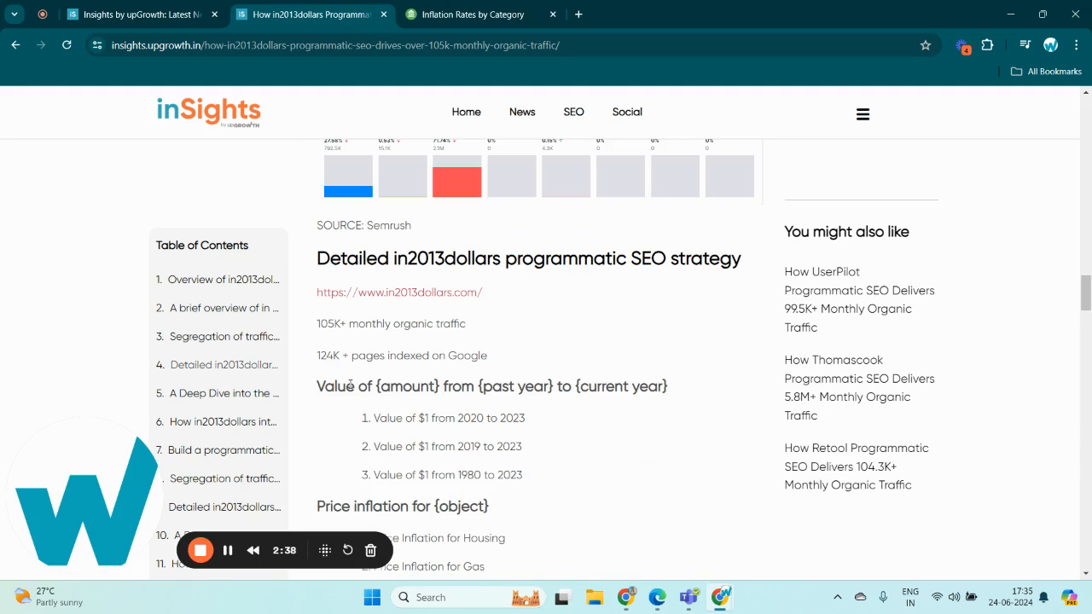
pyautogui.moveTo(499, 309)
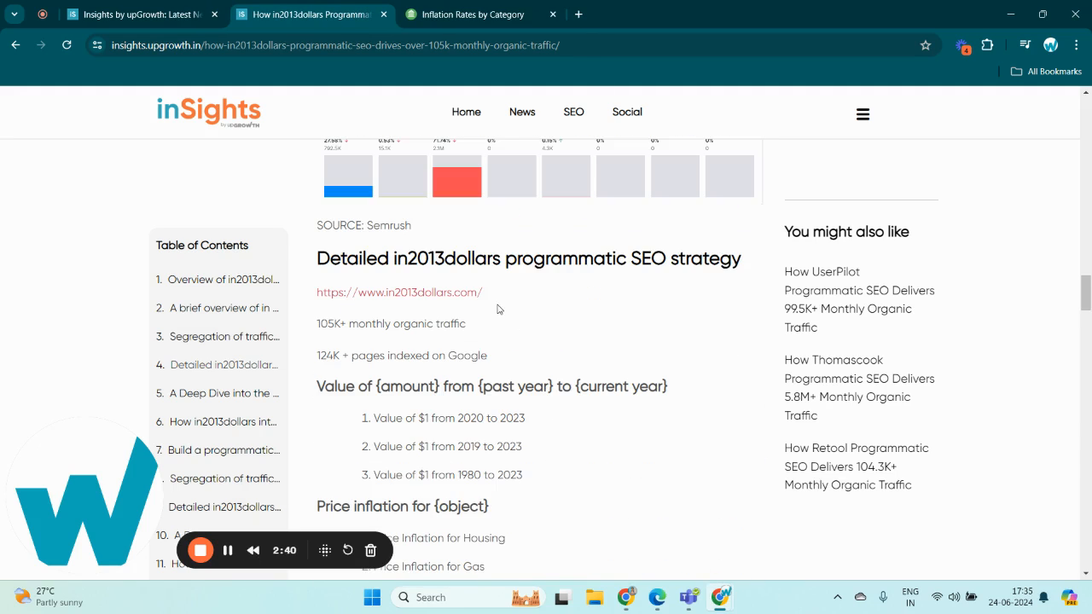
pyautogui.moveTo(508, 319)
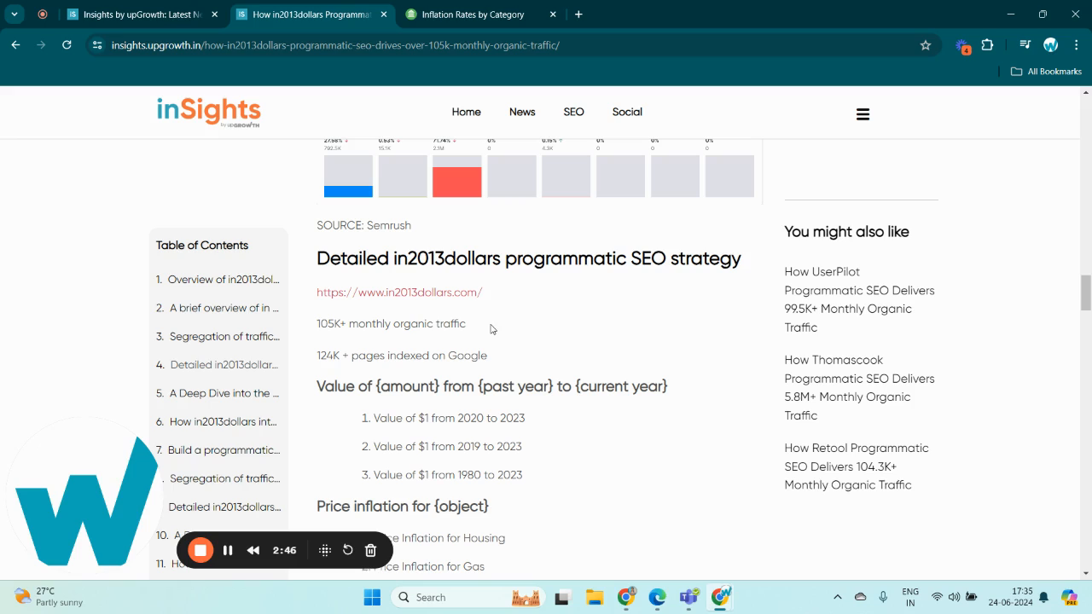
pyautogui.moveTo(524, 355)
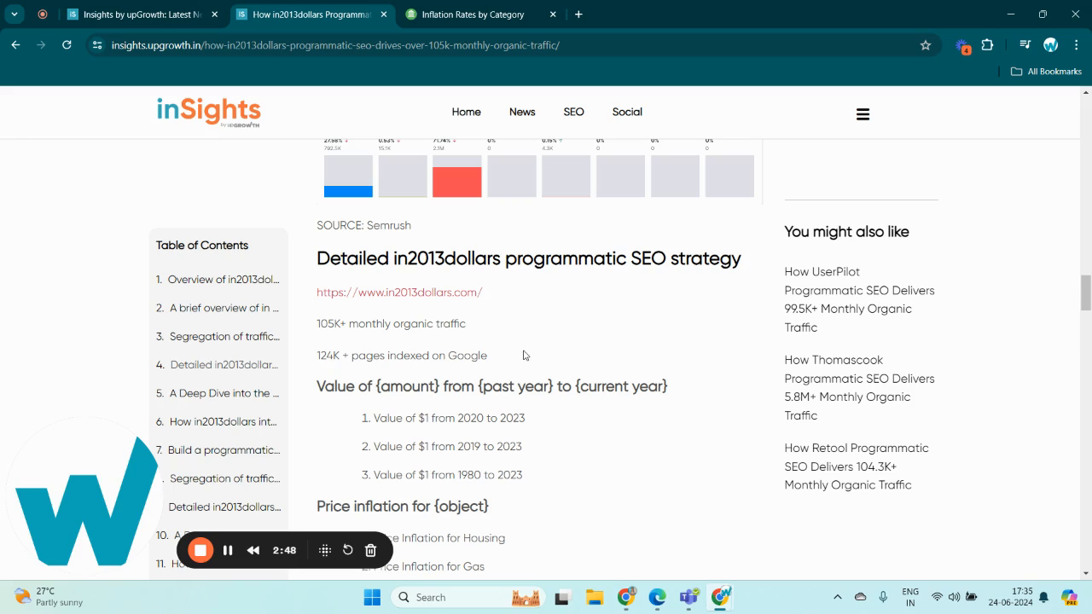
pyautogui.moveTo(535, 353)
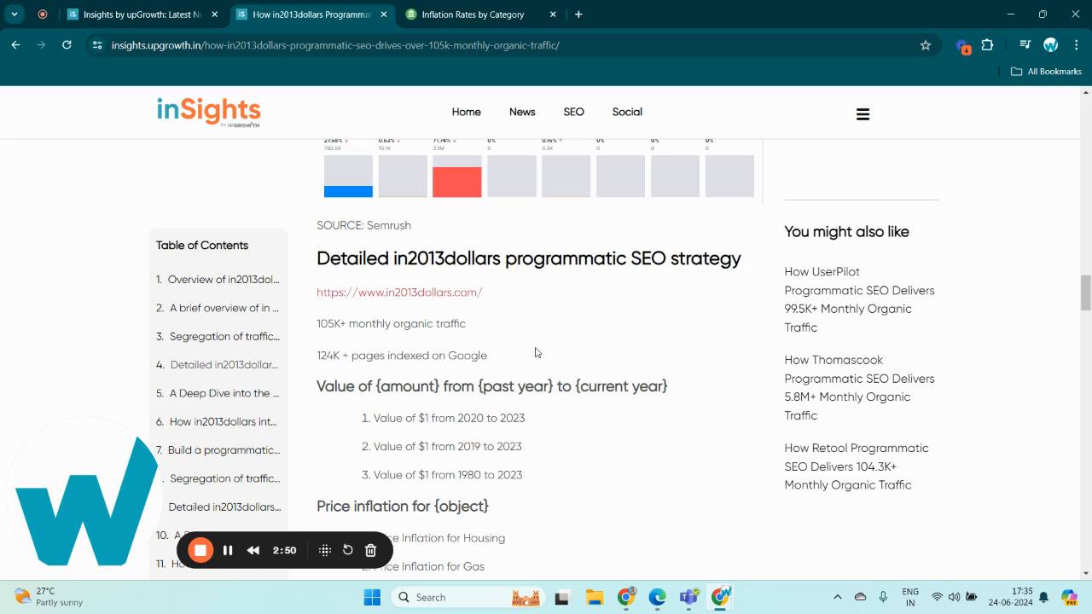
# Scroll past the 'Value of' and 'Price inflation for' URL lists to the structure deep dive
pyautogui.scroll(-3)
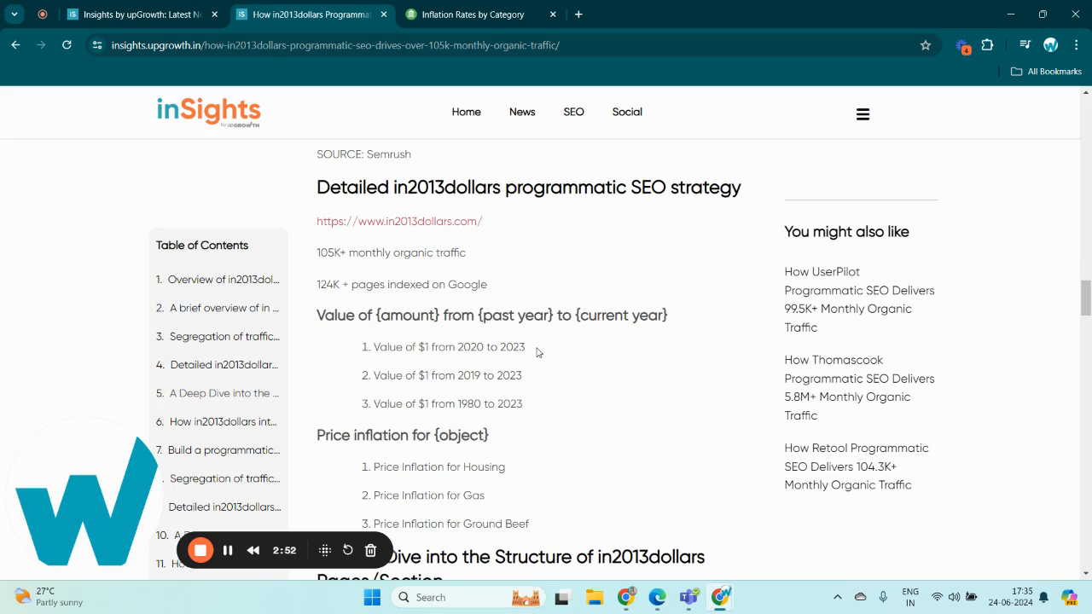
pyautogui.scroll(-3)
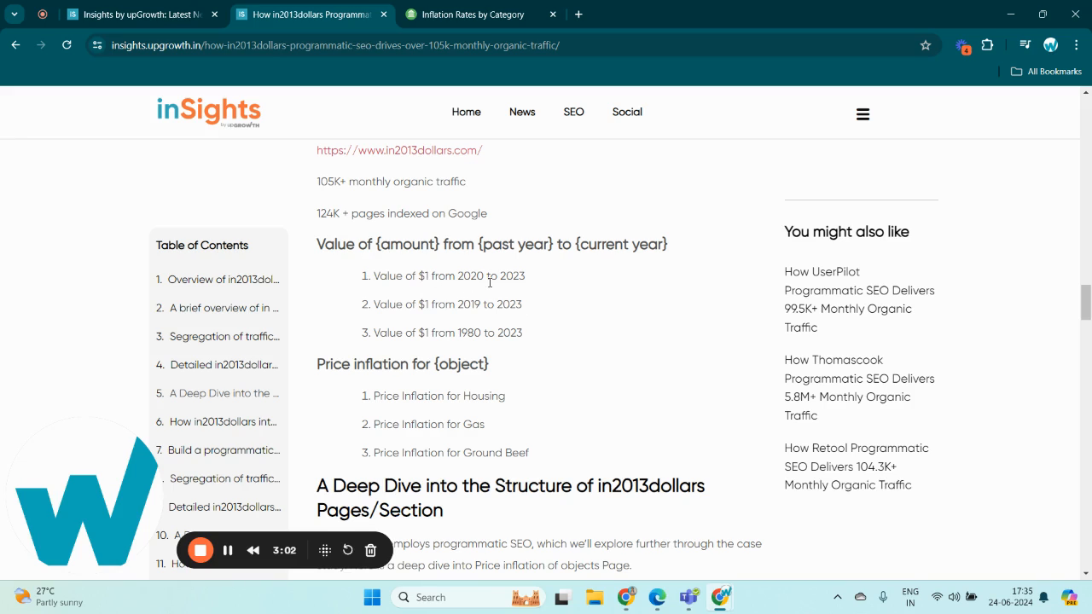
pyautogui.moveTo(457, 337)
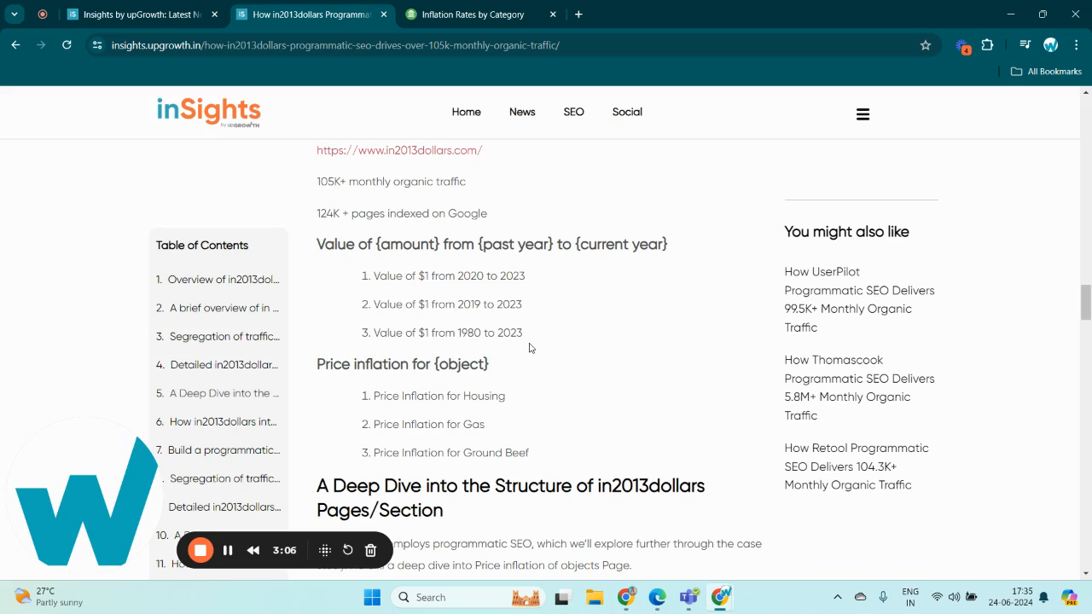
pyautogui.moveTo(537, 354)
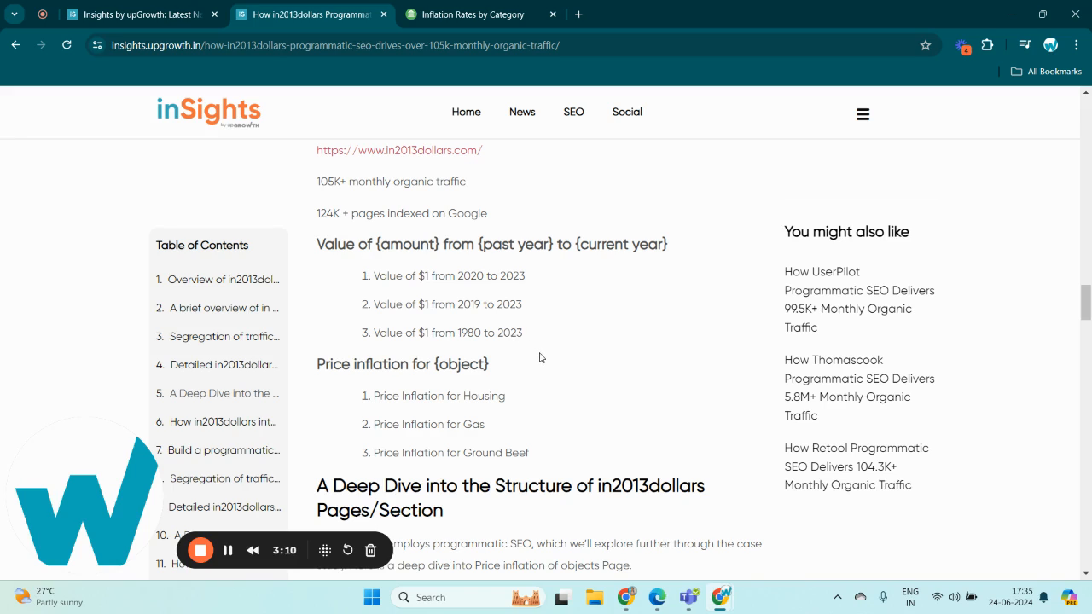
pyautogui.scroll(-3)
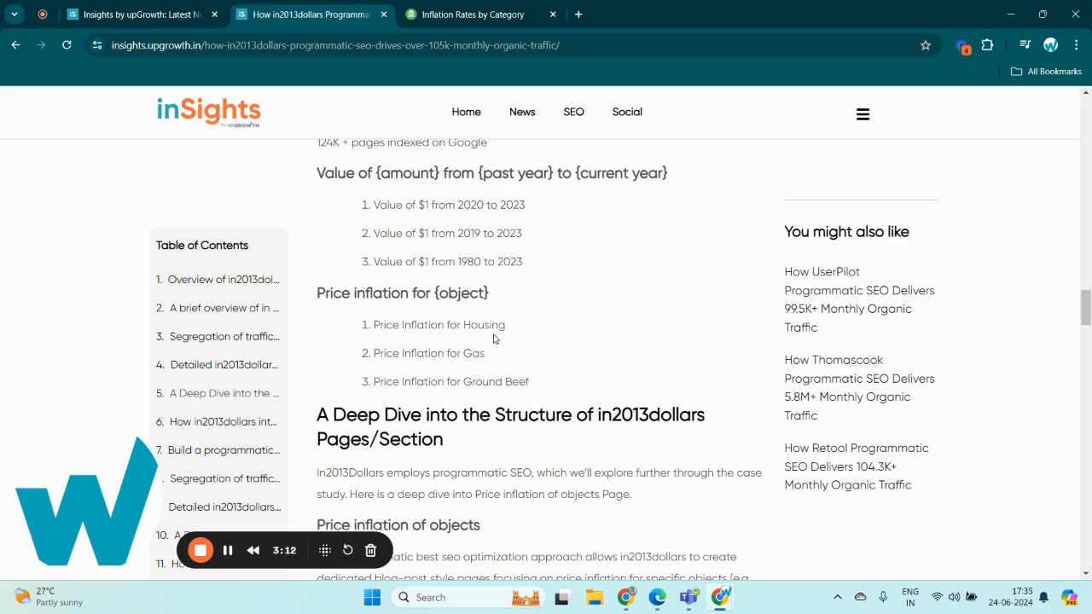
pyautogui.moveTo(482, 371)
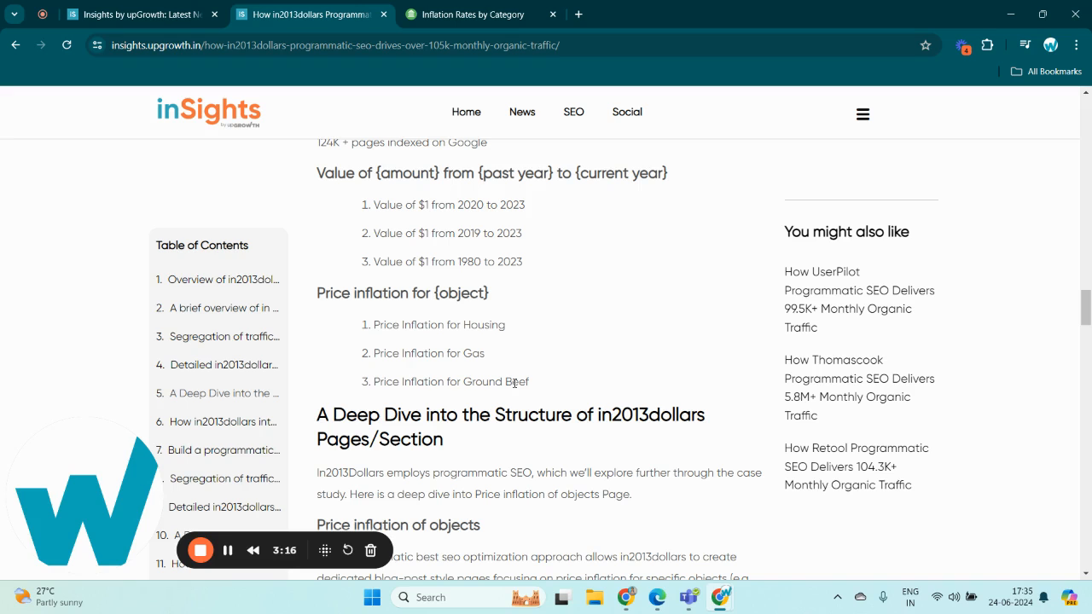
pyautogui.scroll(-3)
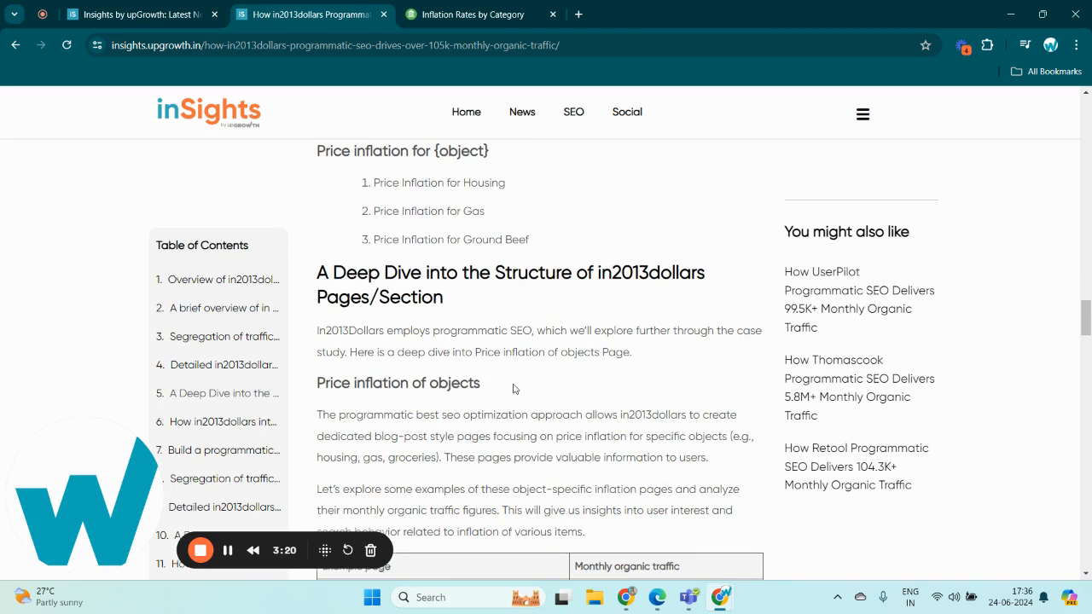
pyautogui.moveTo(540, 78)
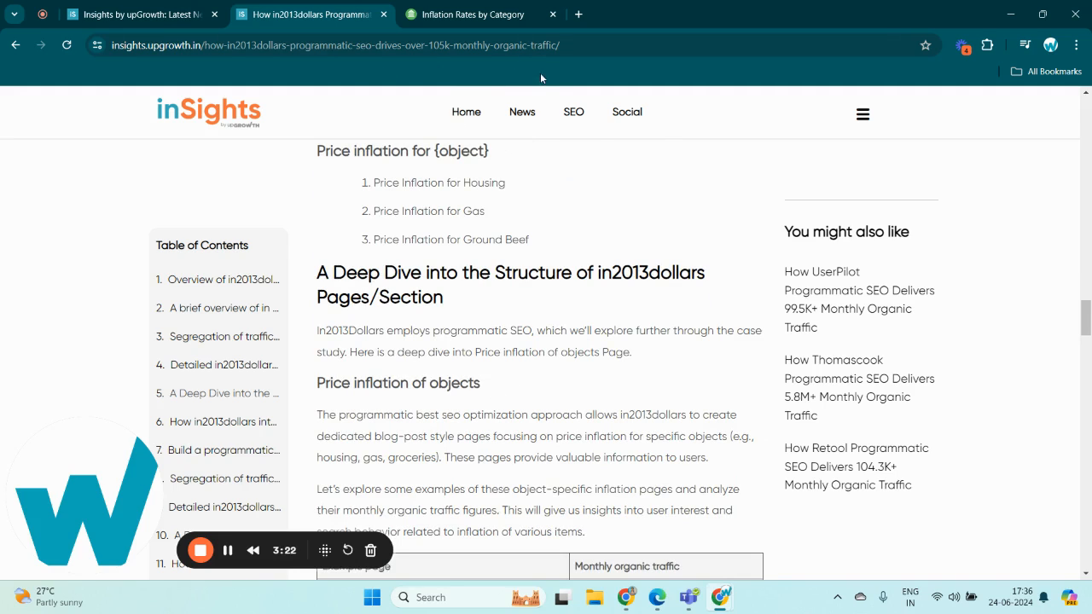
# From the CPI category list, open 'Admission to sporting events' and 'Airline fares' in new tabs
pyautogui.click(473, 15)
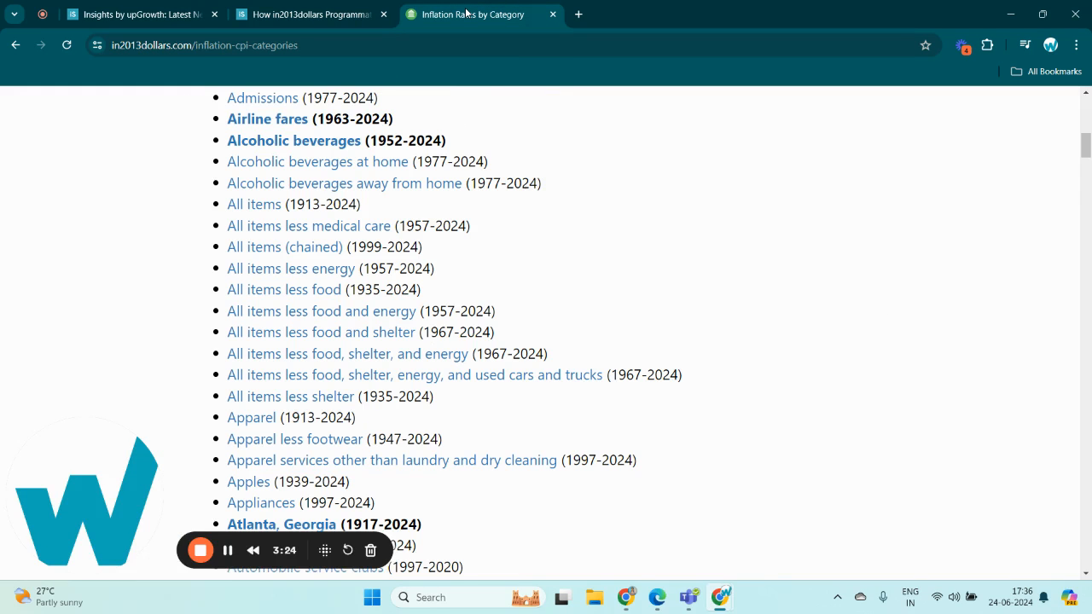
pyautogui.moveTo(538, 109)
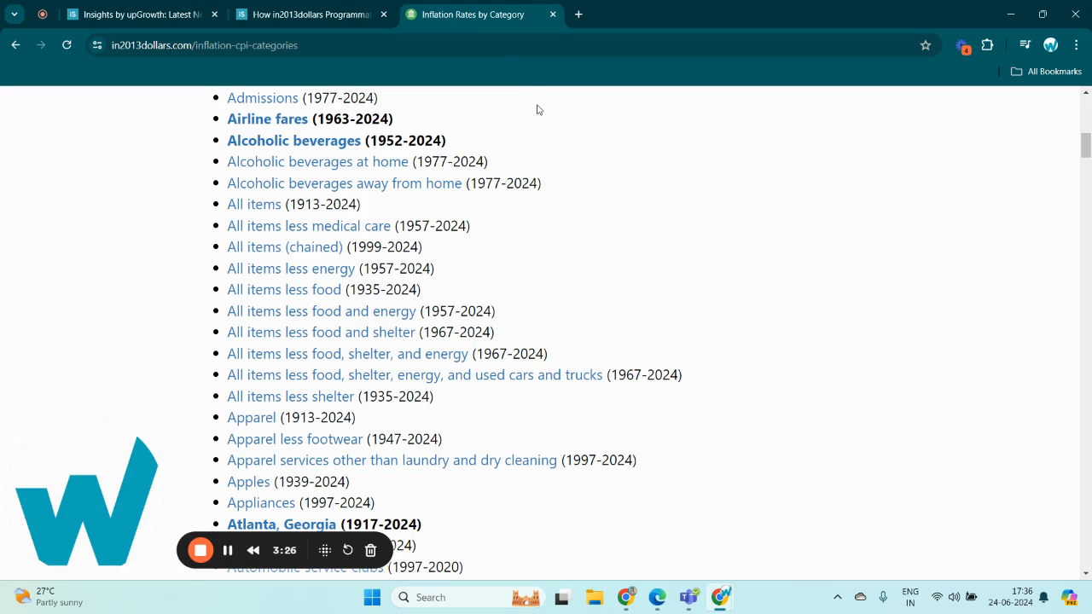
pyautogui.scroll(3)
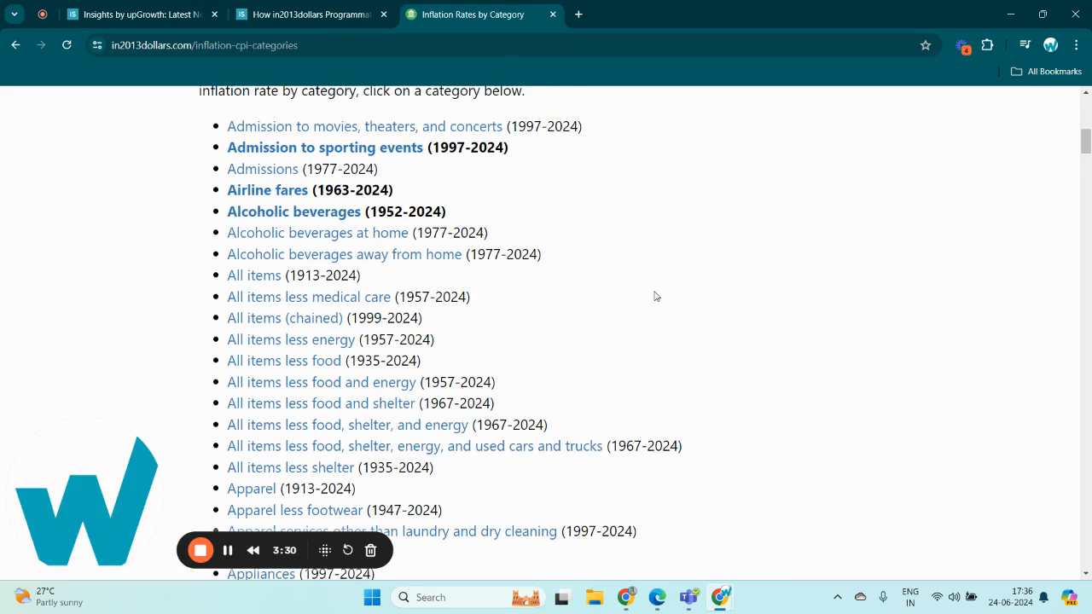
pyautogui.moveTo(625, 294)
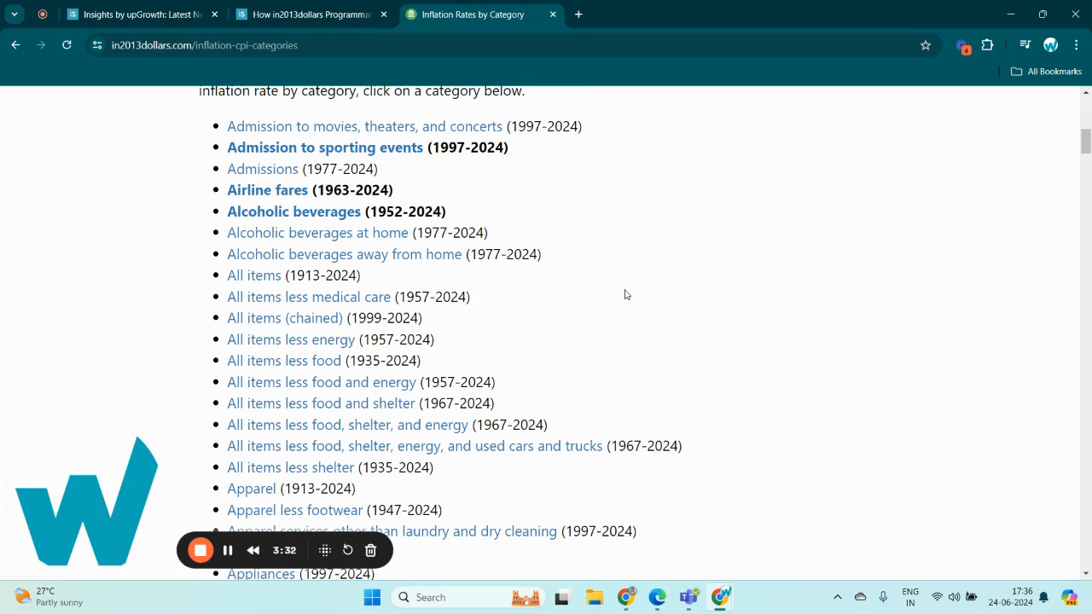
pyautogui.scroll(-3)
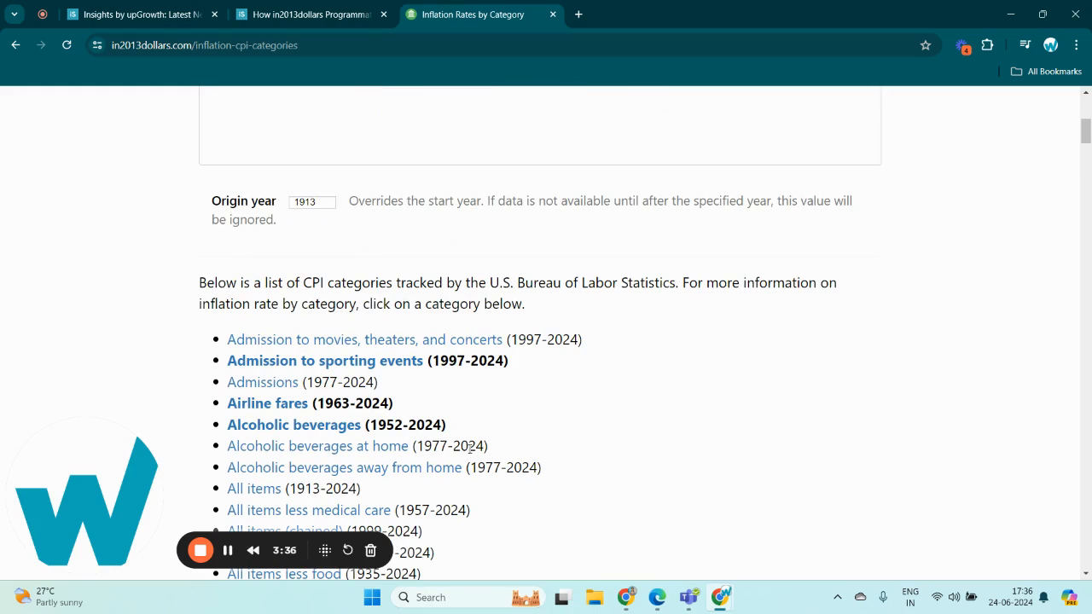
pyautogui.moveTo(340, 370)
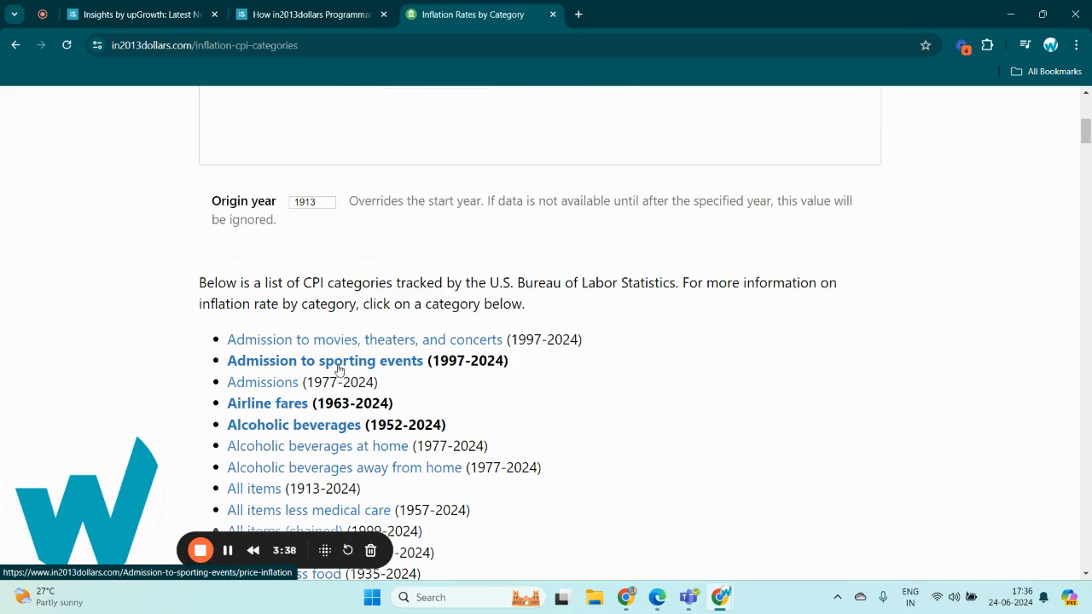
pyautogui.click(324, 360)
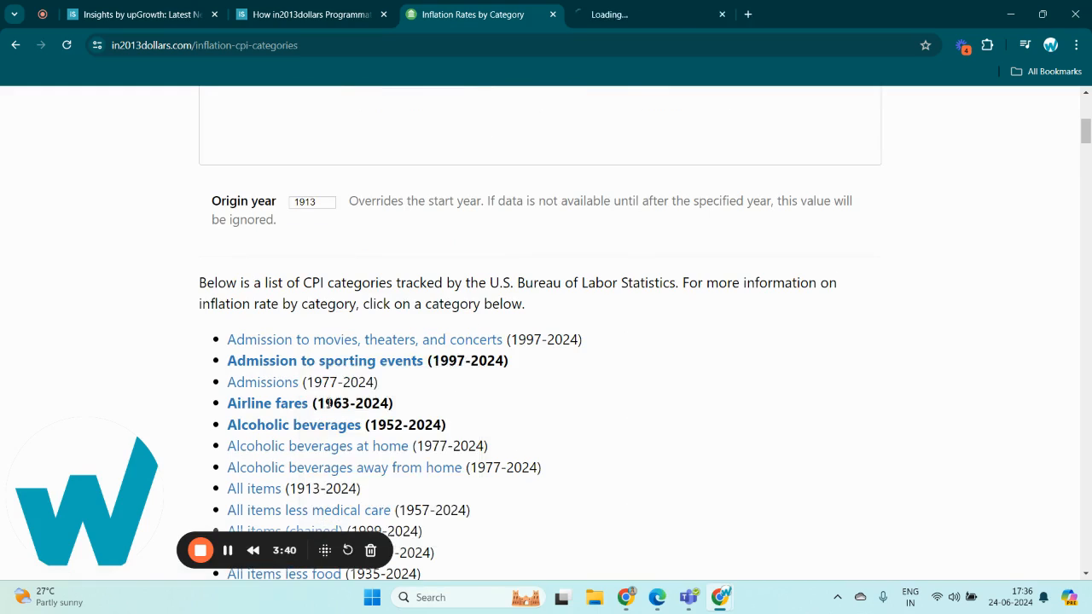
pyautogui.click(325, 360)
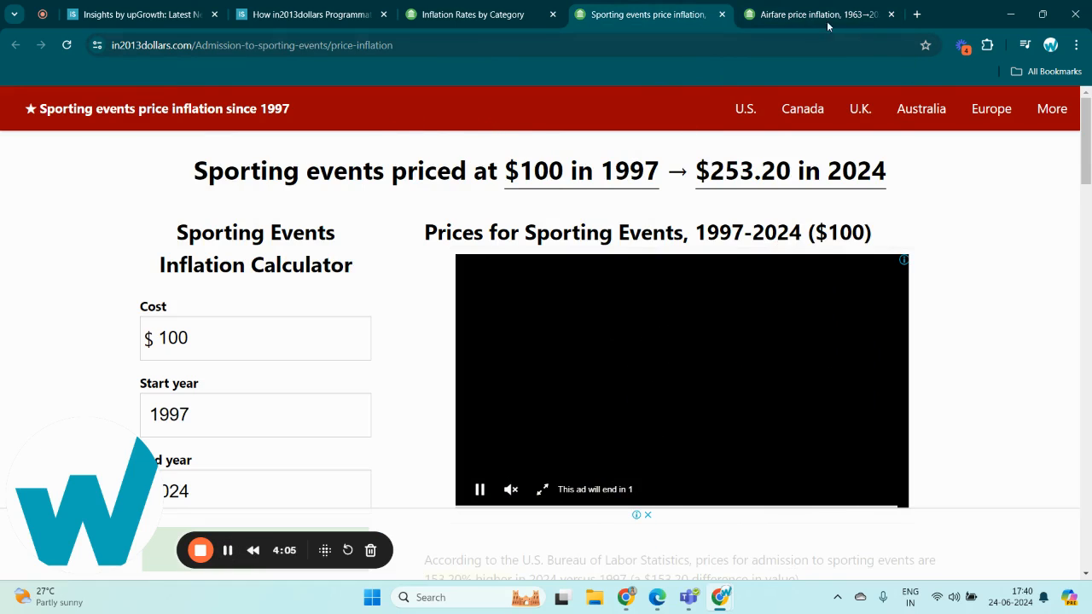
# Glance at the airfare tab, then scroll the sporting events price inflation page
pyautogui.click(814, 14)
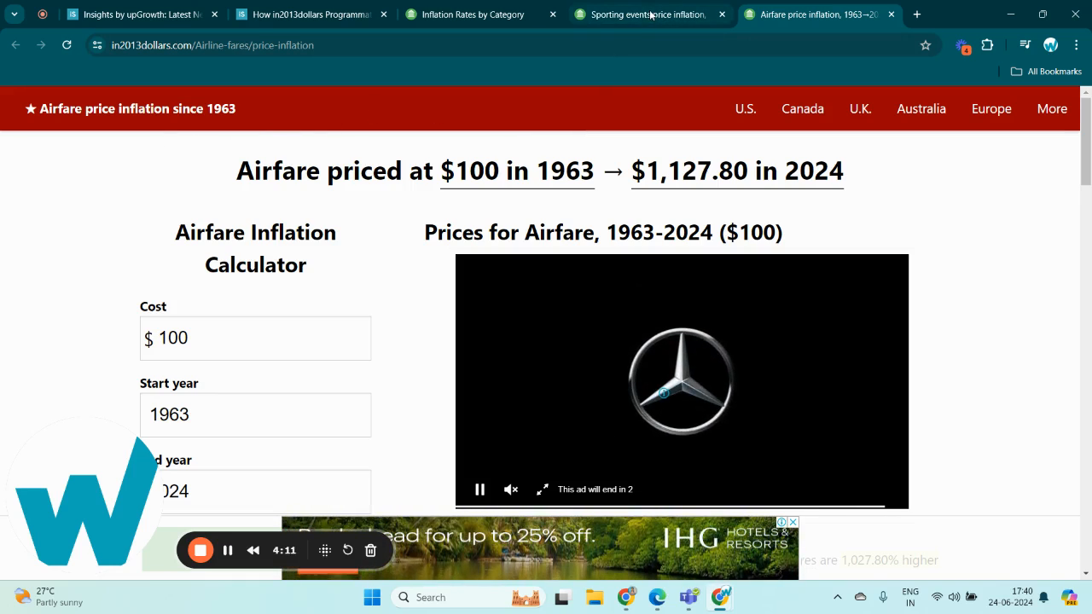
pyautogui.click(648, 14)
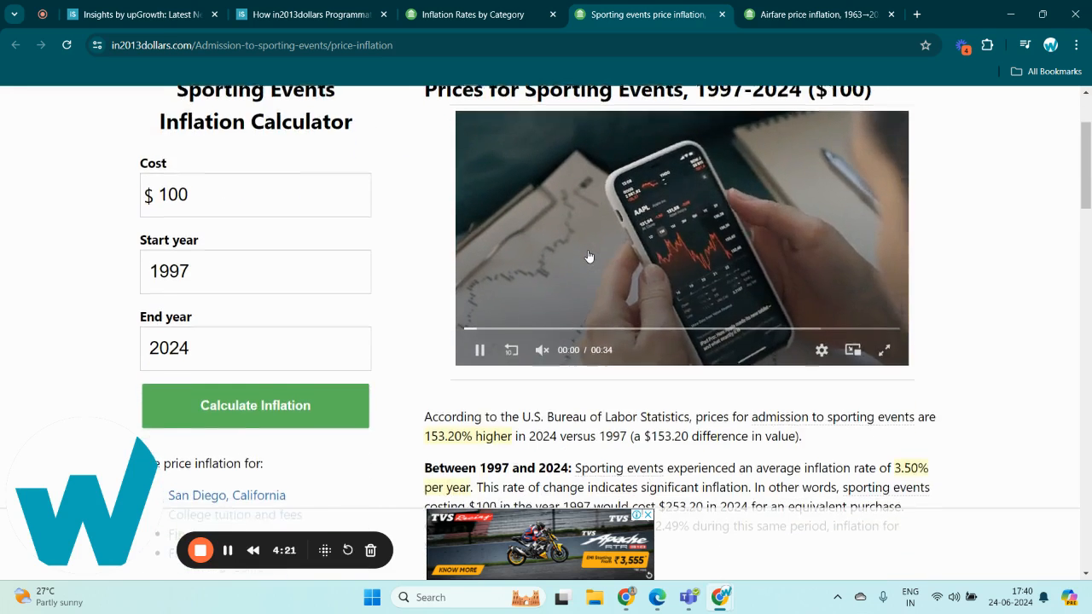
pyautogui.scroll(-3)
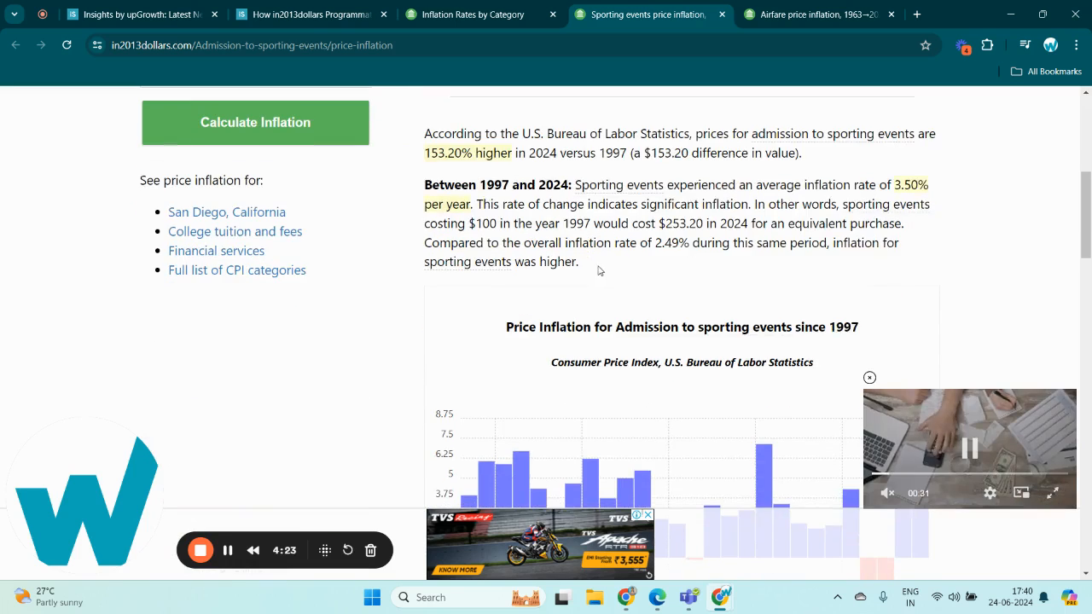
pyautogui.scroll(-3)
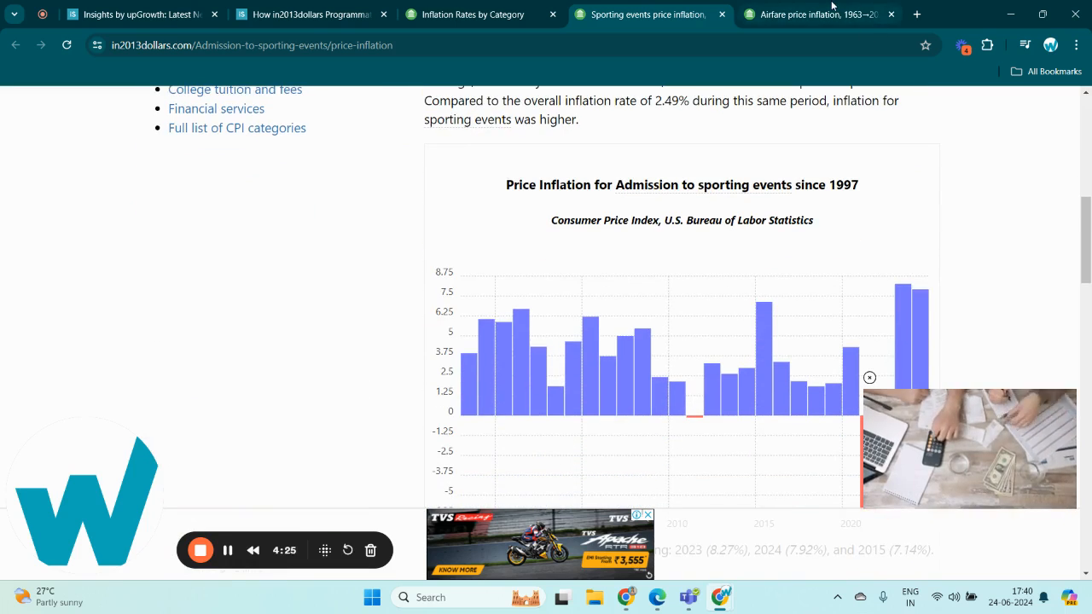
# Review the airfare inflation chart and buying-power table, then return to the case study article
pyautogui.click(815, 15)
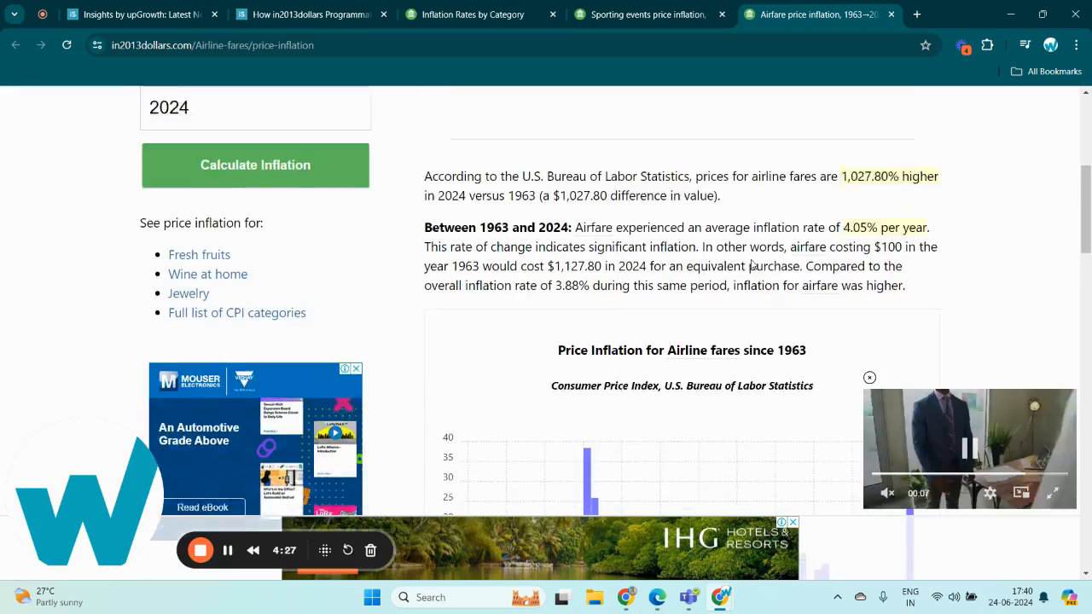
pyautogui.scroll(-3)
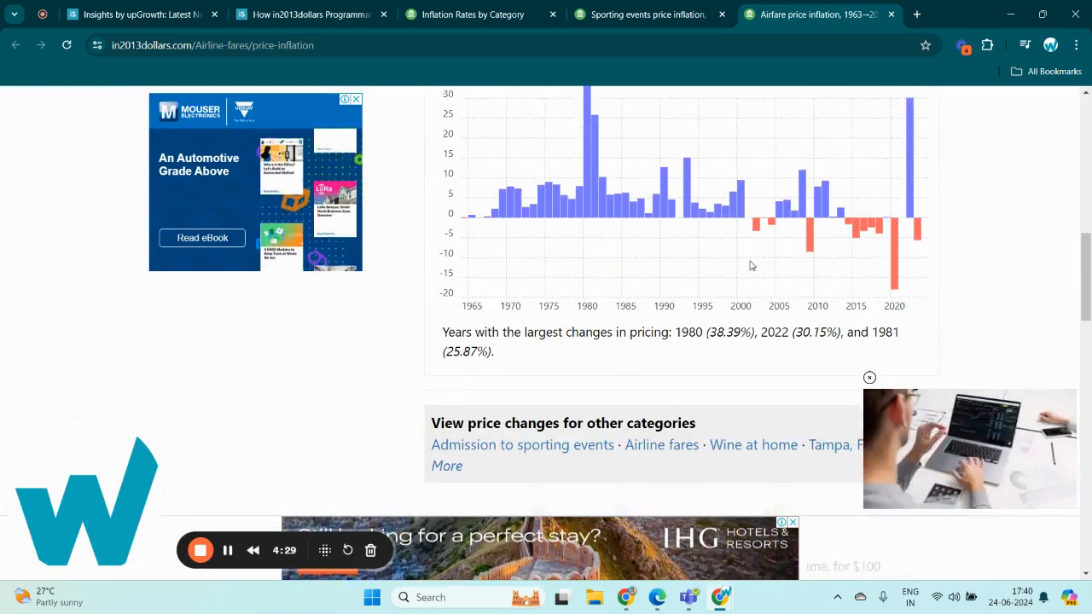
pyautogui.scroll(-3)
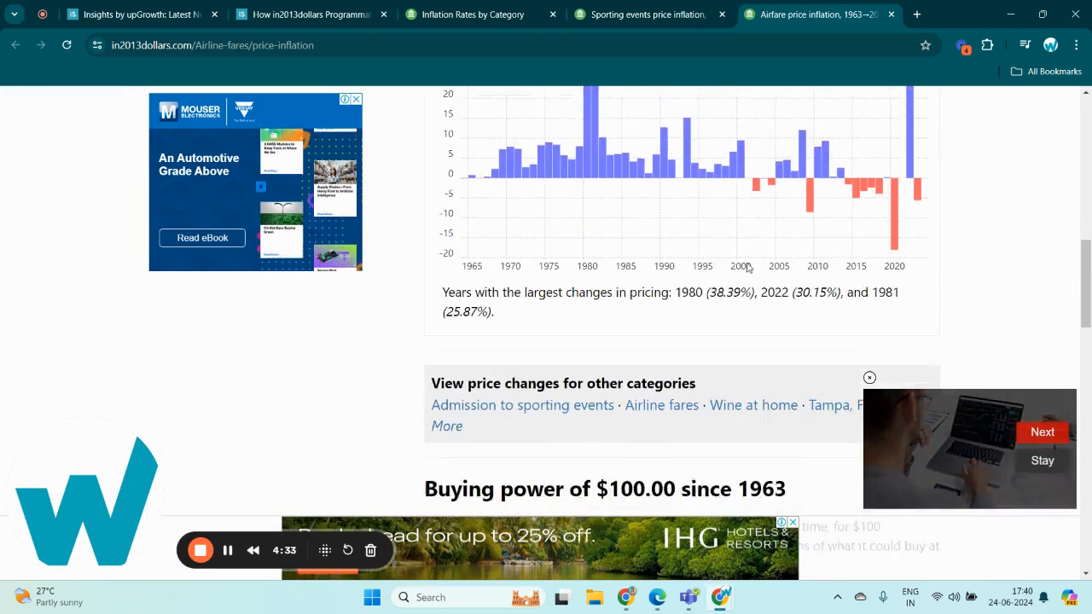
pyautogui.scroll(-3)
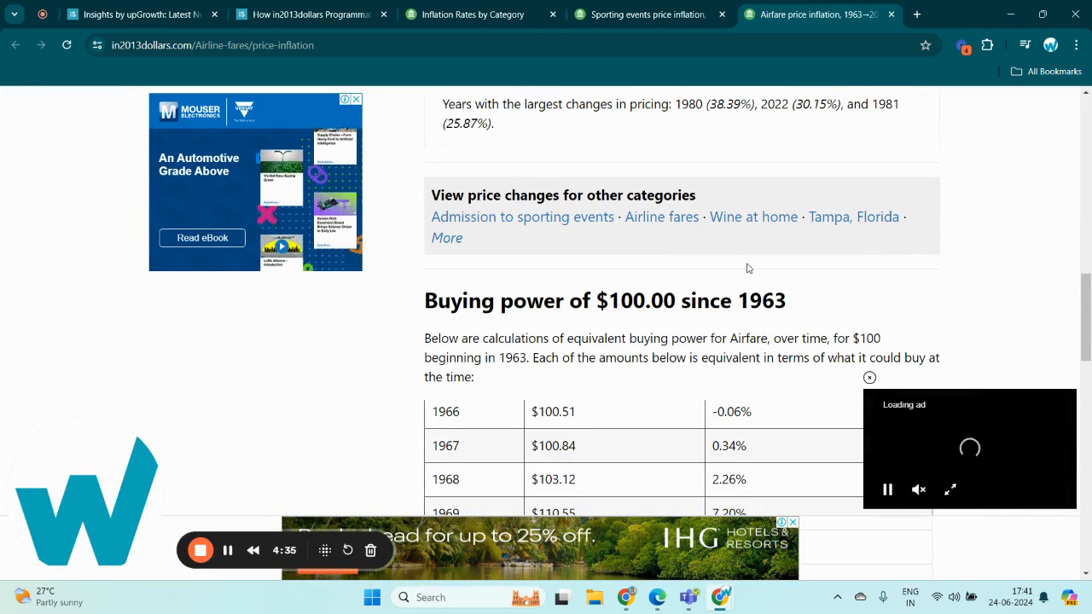
pyautogui.scroll(-3)
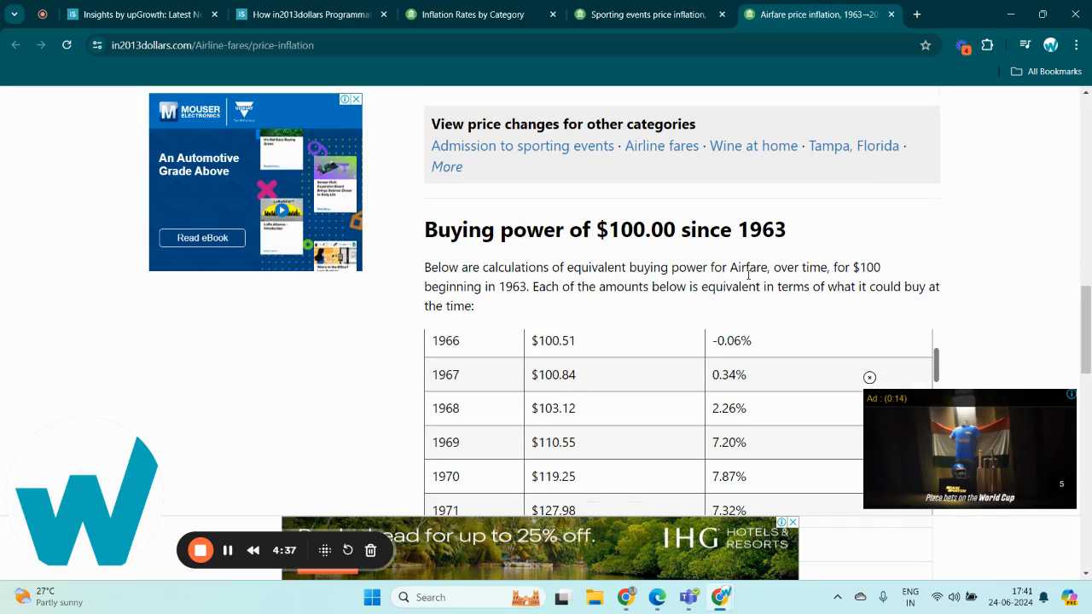
pyautogui.scroll(-3)
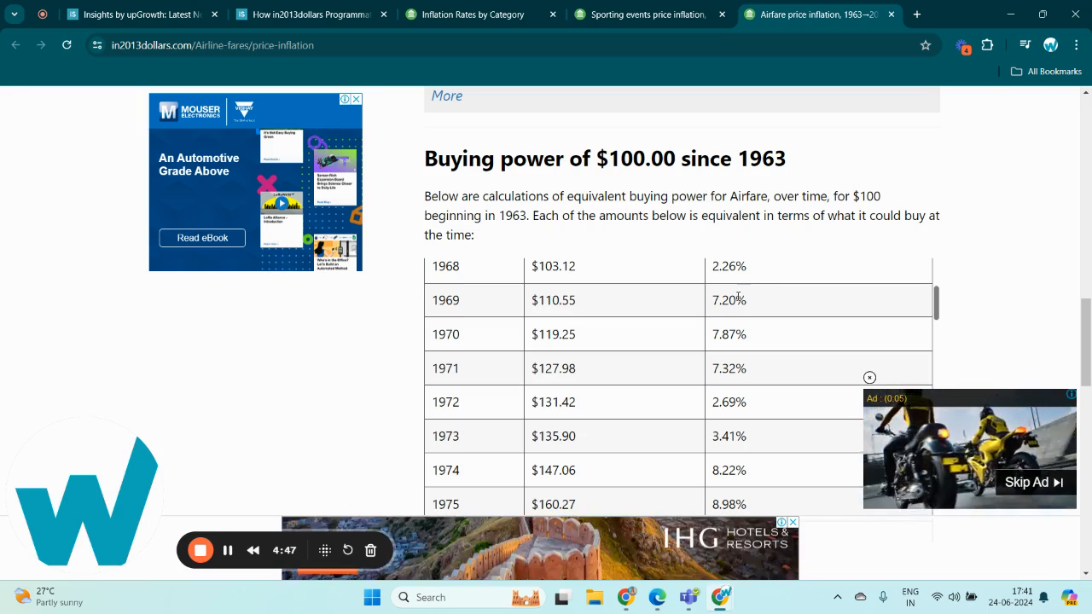
pyautogui.scroll(-3)
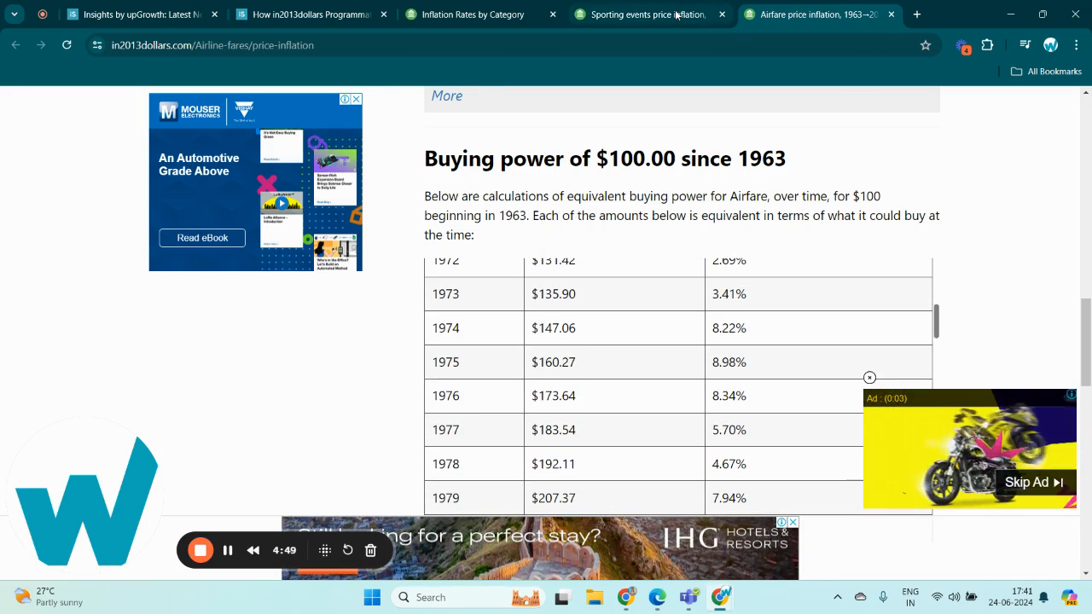
pyautogui.click(644, 14)
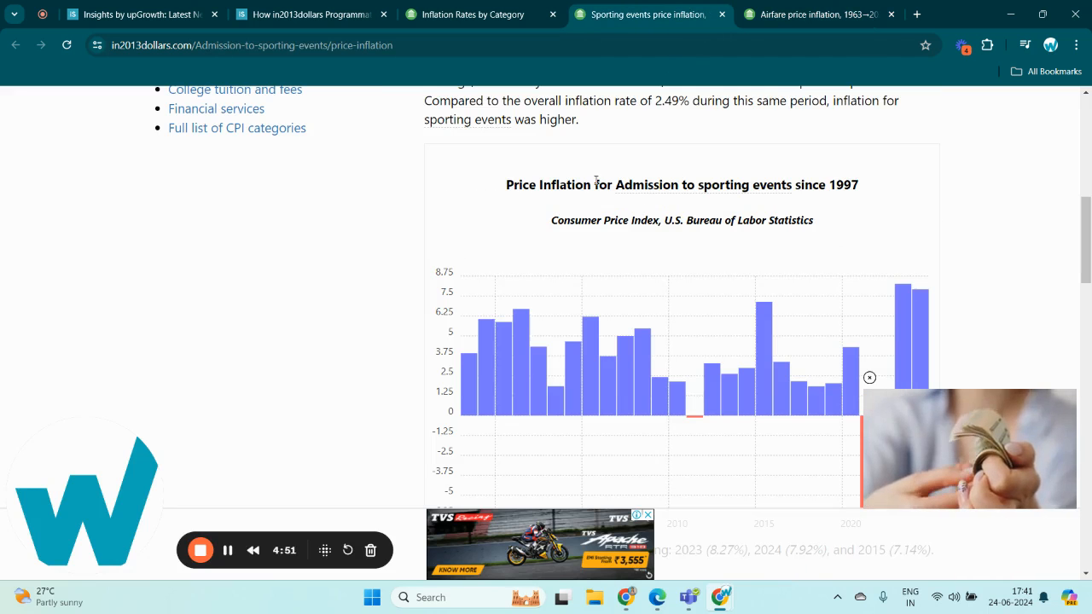
pyautogui.click(307, 14)
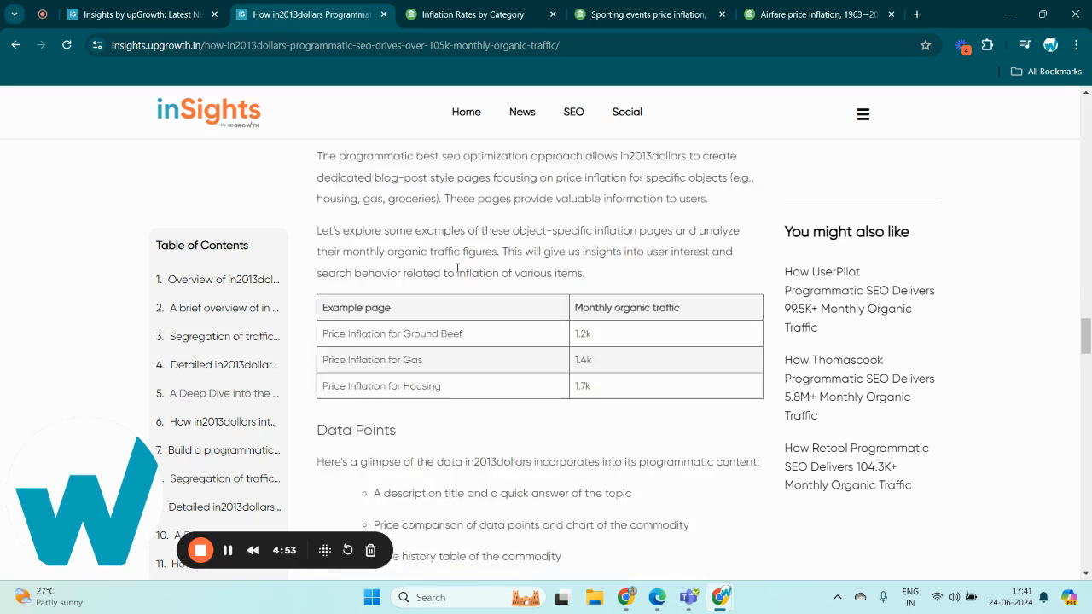
# Scroll past the US/UK/IND/CA traffic table and Topic Targeting and Scalability points to Key Takeaways
pyautogui.scroll(-3)
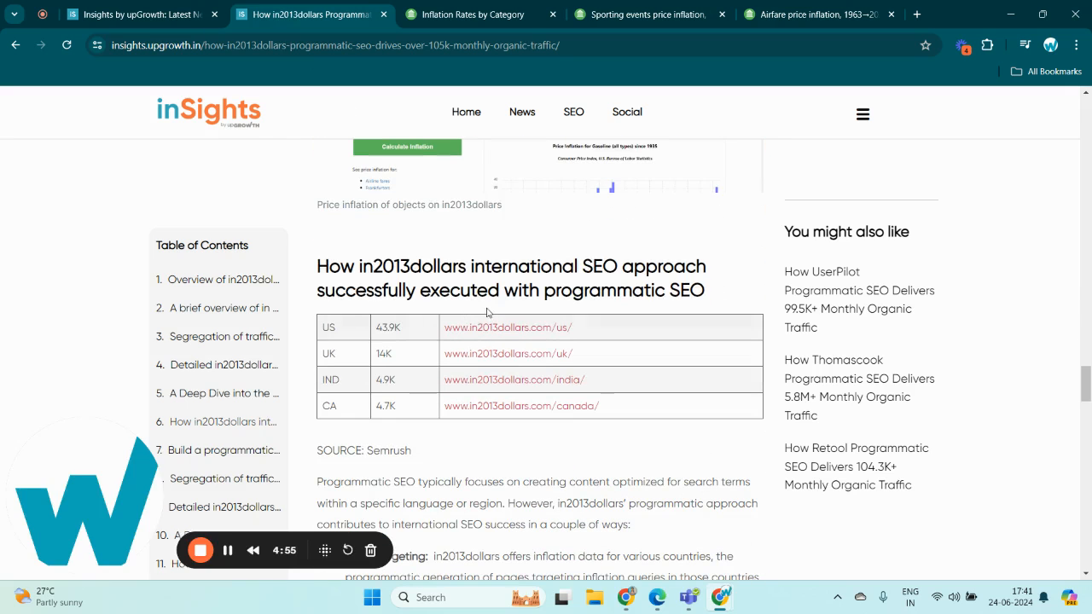
pyautogui.moveTo(457, 353)
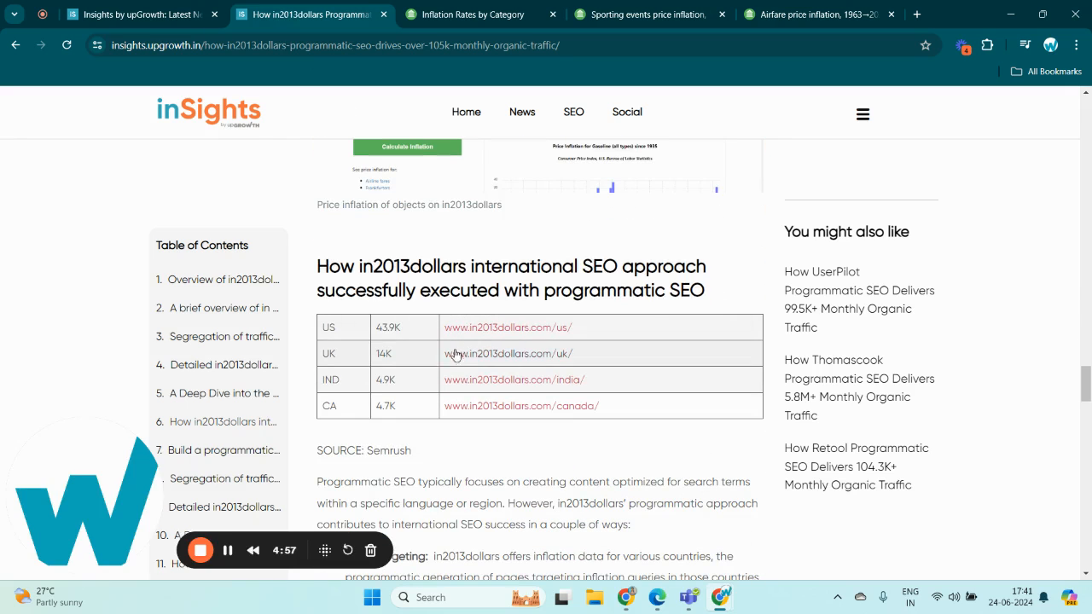
pyautogui.moveTo(465, 396)
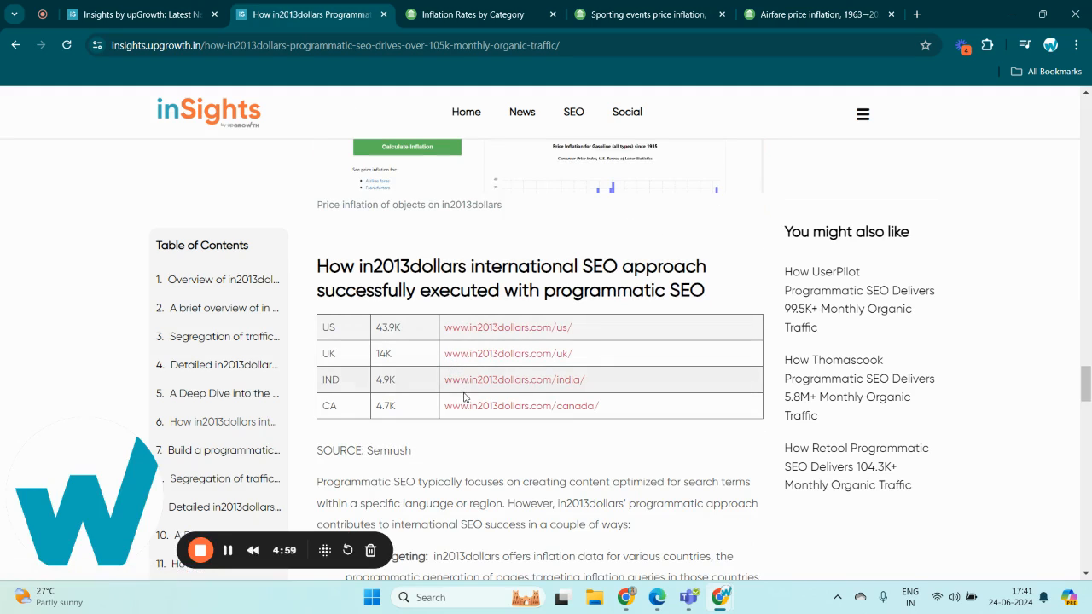
pyautogui.moveTo(477, 428)
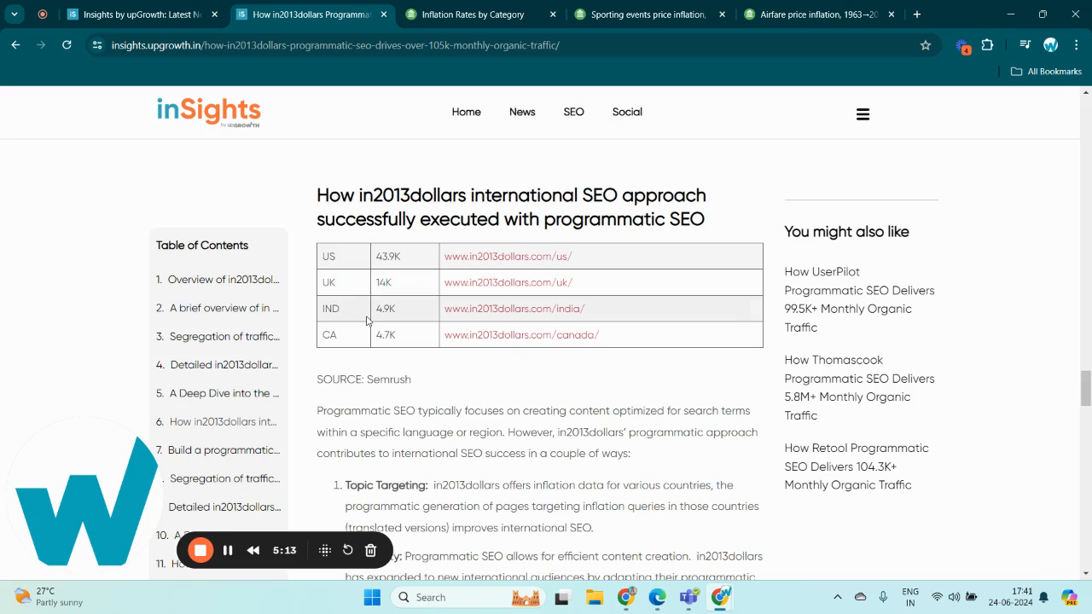
pyautogui.scroll(-3)
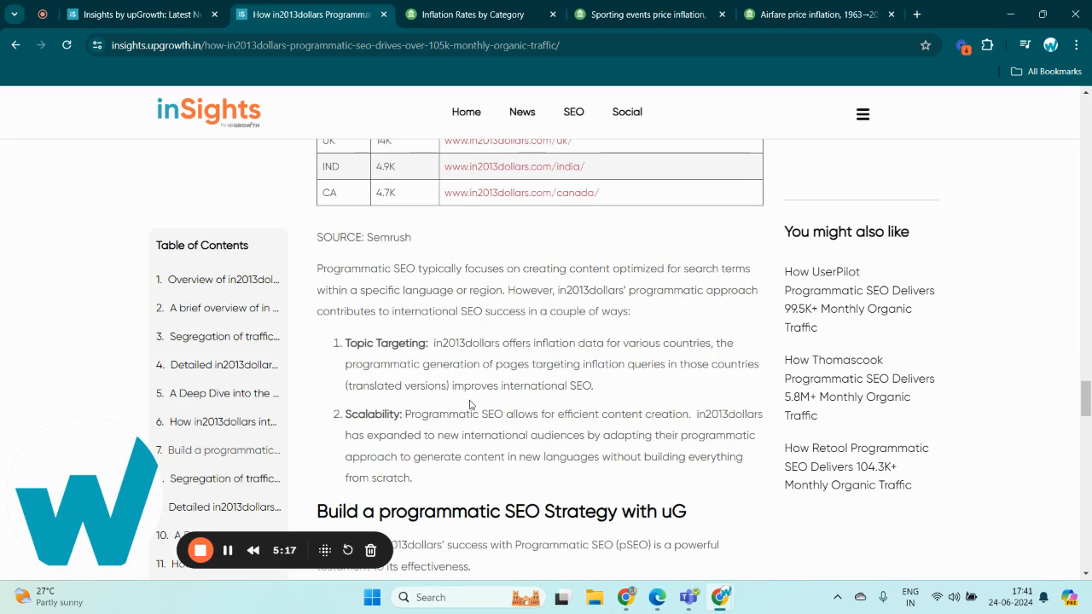
pyautogui.moveTo(443, 431)
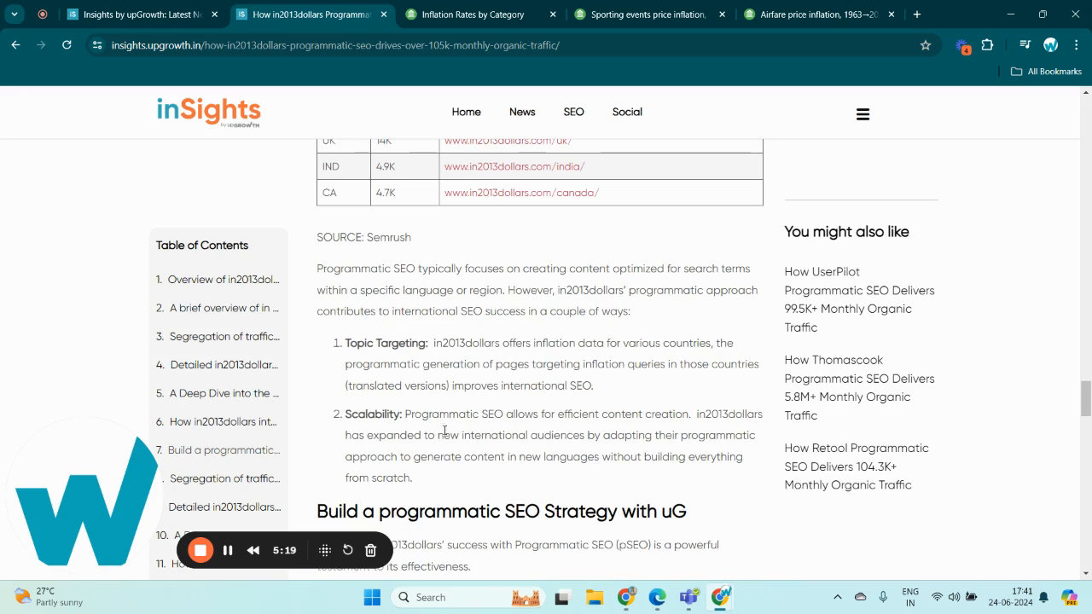
pyautogui.moveTo(228, 549)
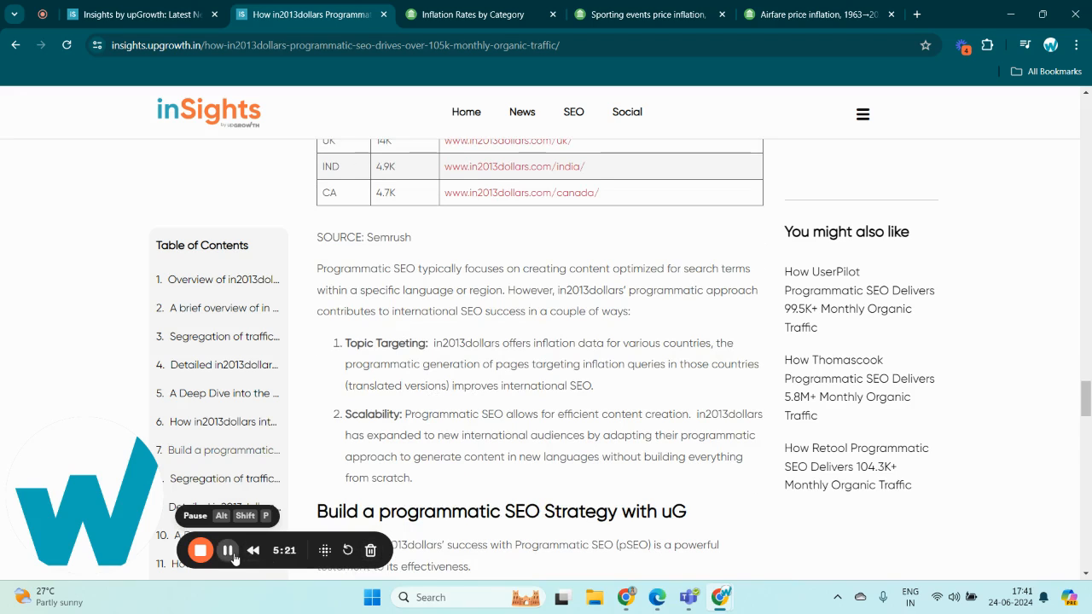
pyautogui.scroll(-3)
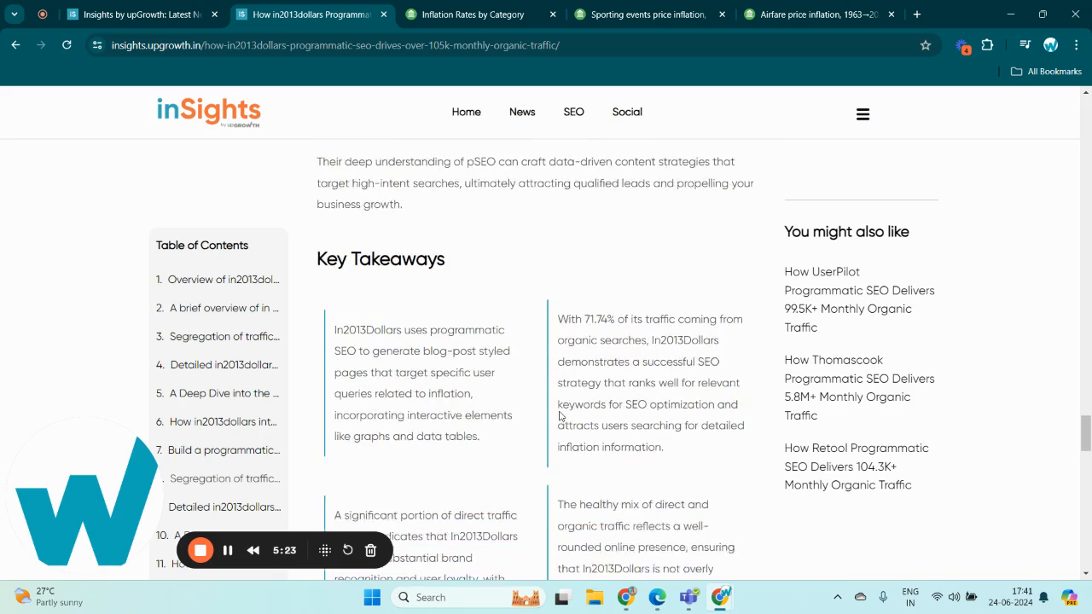
# Scroll to the four Key Takeaways cards on organic and direct traffic share
pyautogui.scroll(-3)
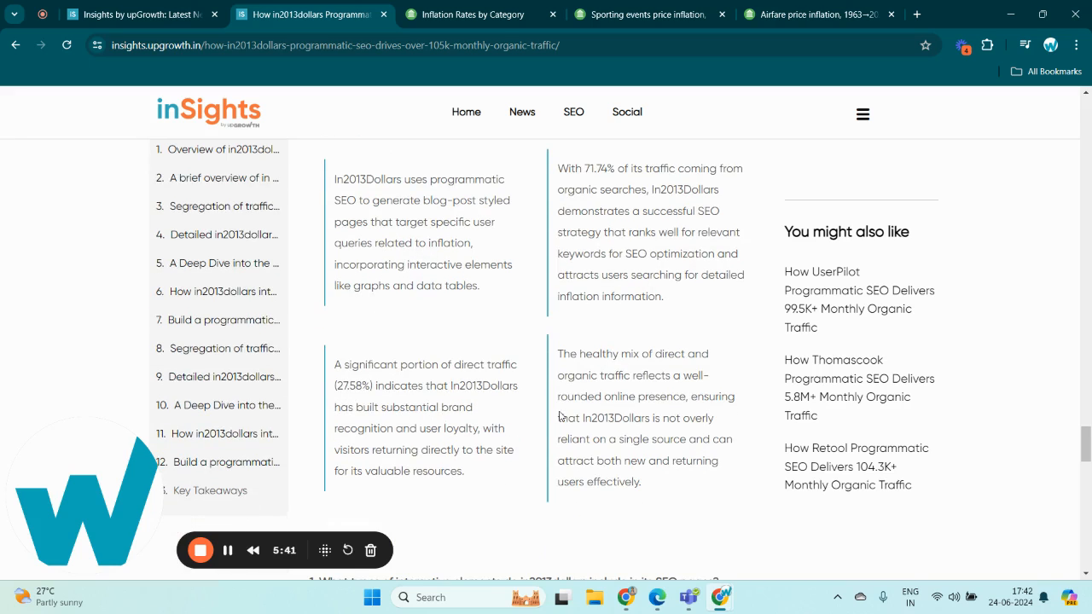
pyautogui.moveTo(273, 538)
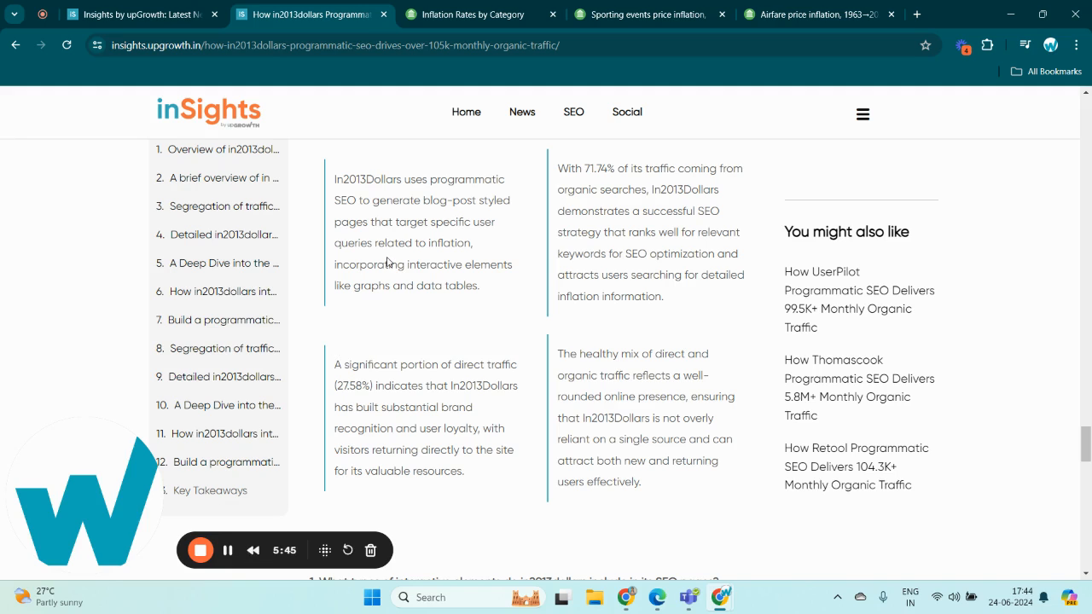
pyautogui.moveTo(401, 174)
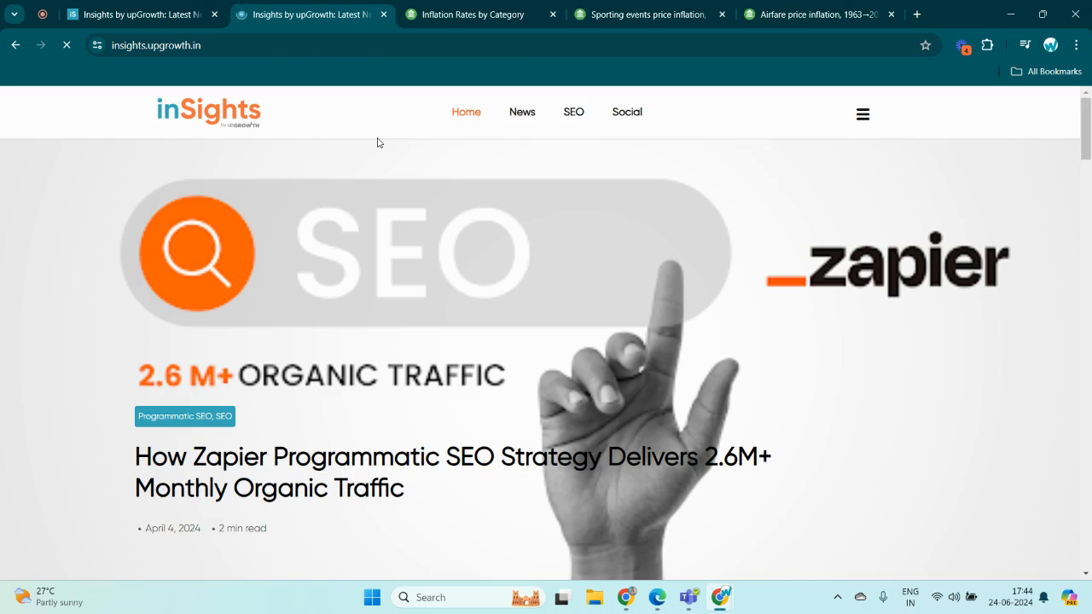
# Scroll the case study to its 'Build a programmatic SEO Strategy with uG' section
pyautogui.scroll(-3)
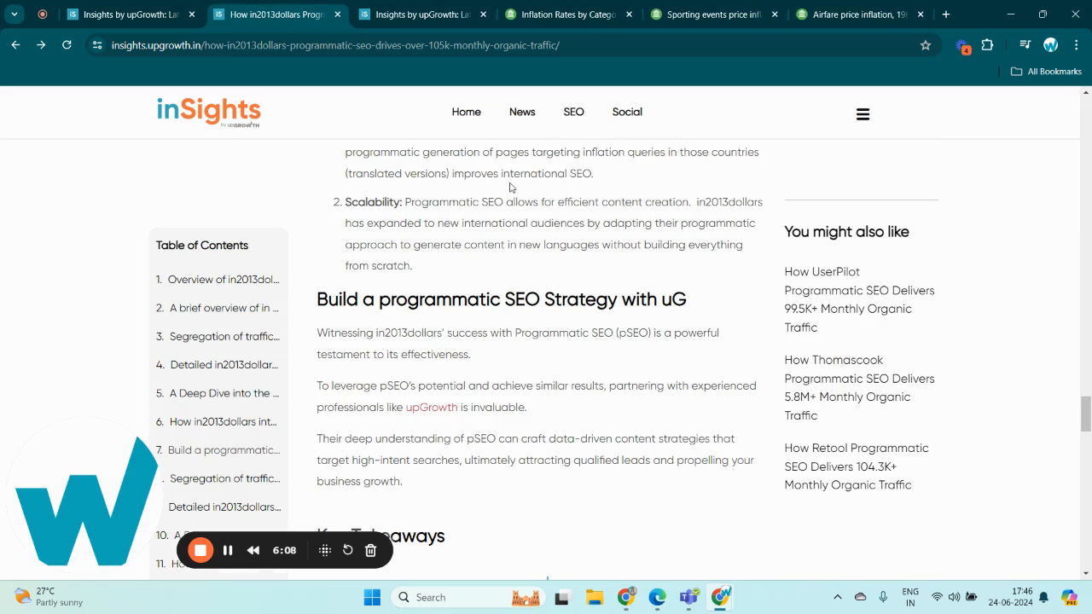
pyautogui.moveTo(607, 335)
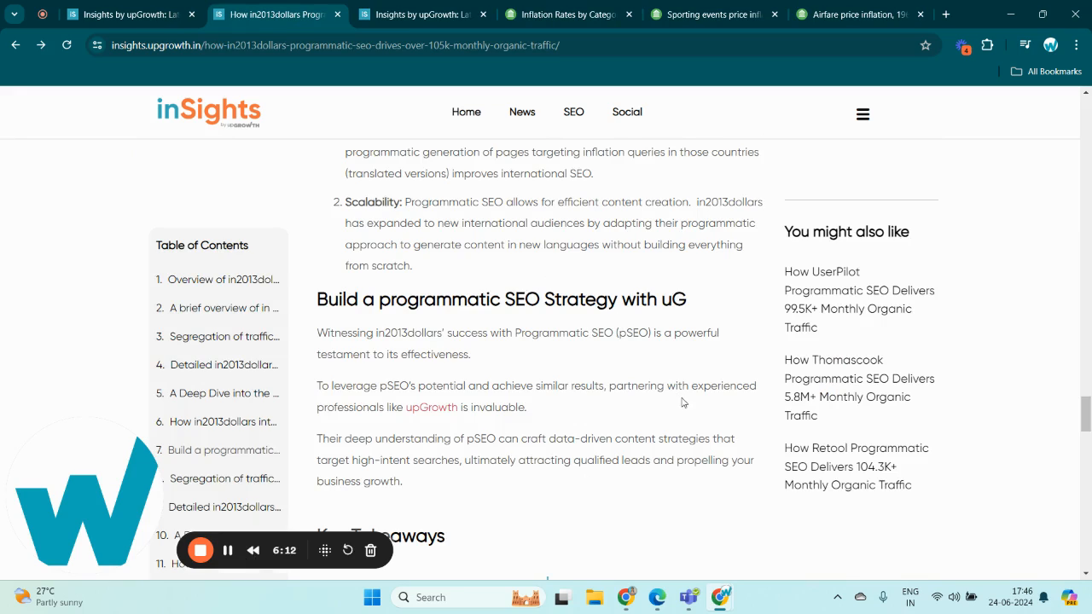
pyautogui.moveTo(706, 417)
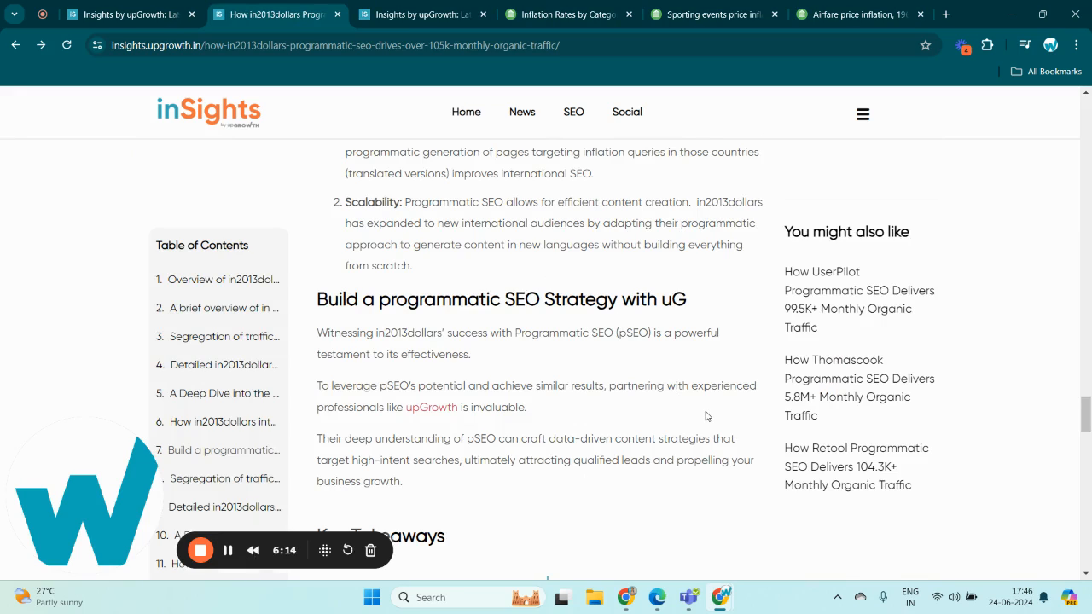
pyautogui.moveTo(745, 421)
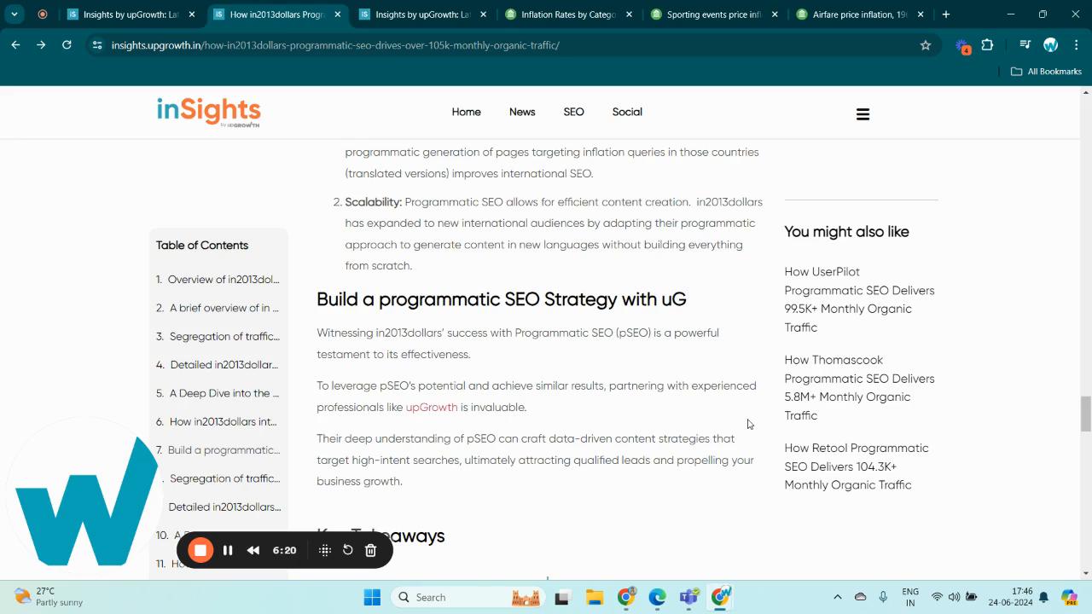
pyautogui.moveTo(770, 422)
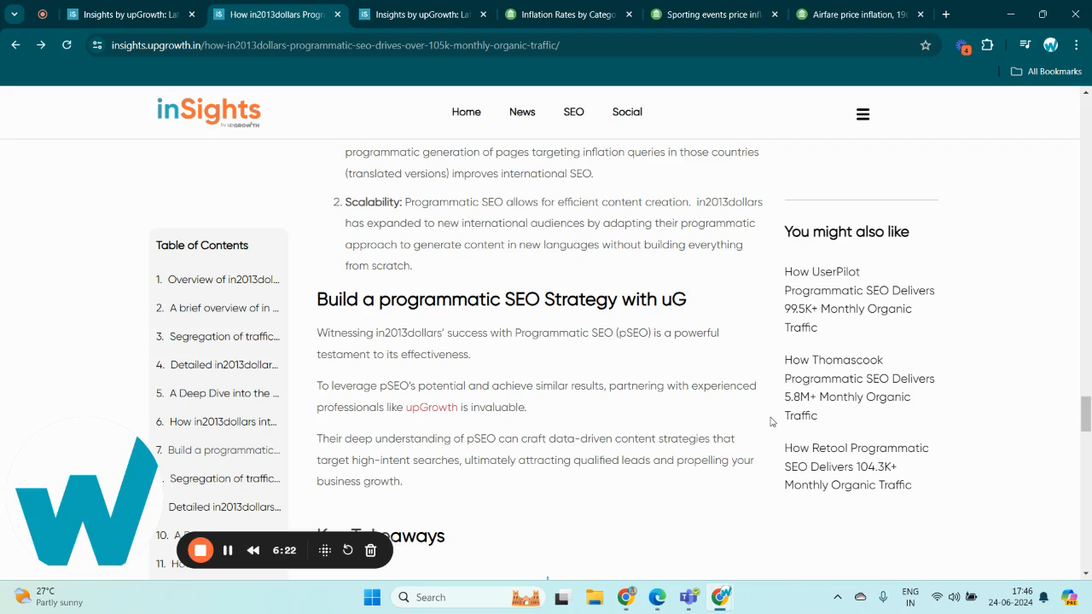
# Scroll past the FAQs to the page footer with services links and share options
pyautogui.scroll(-3)
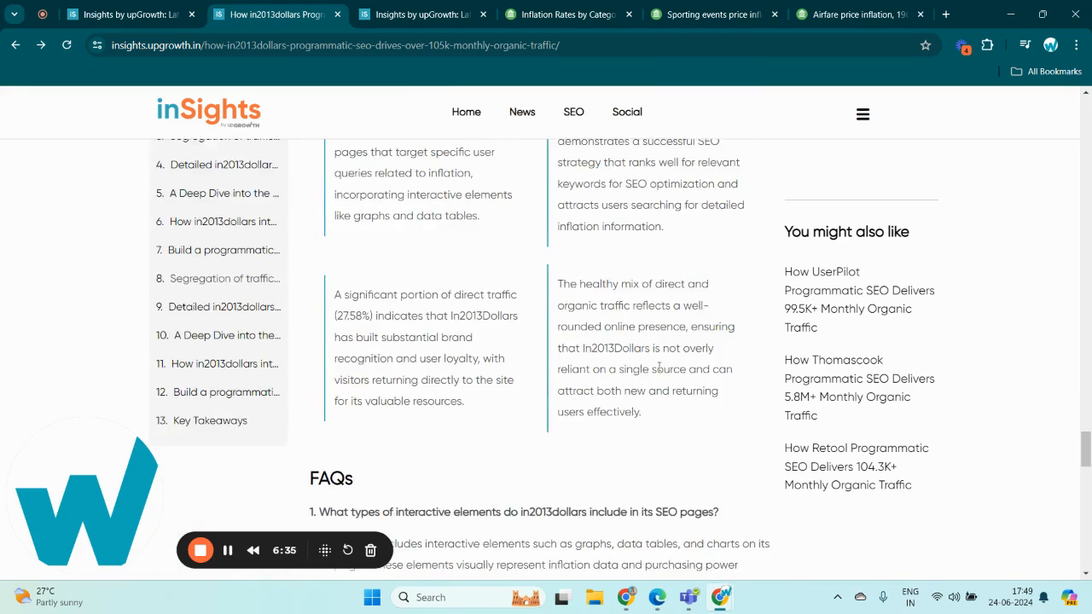
pyautogui.scroll(-3)
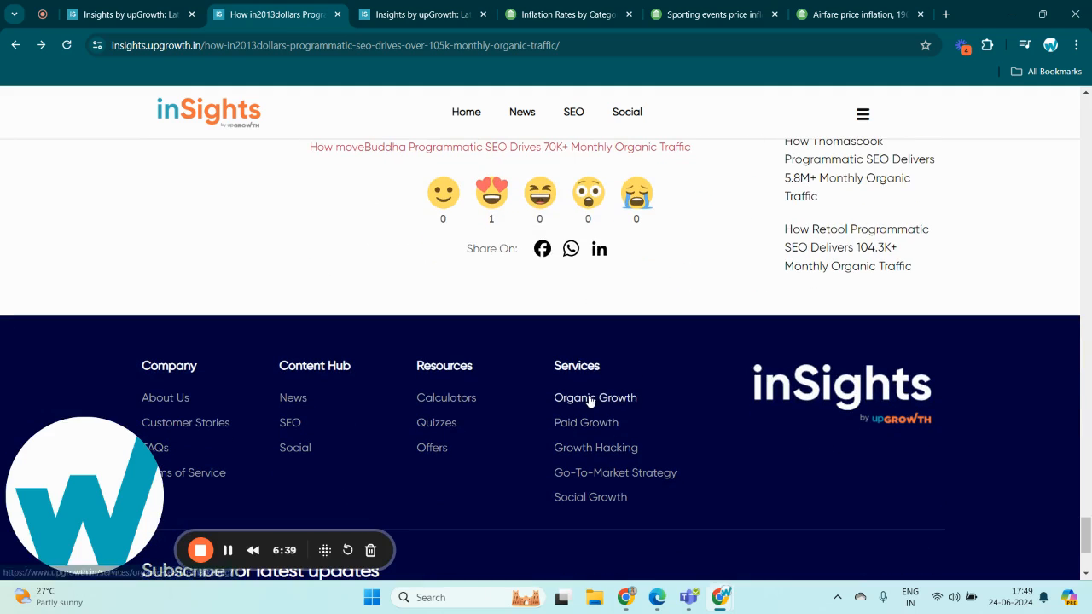
# Open upGrowth's Organic Growth services page from the footer Services links in a new tab
pyautogui.click(595, 397)
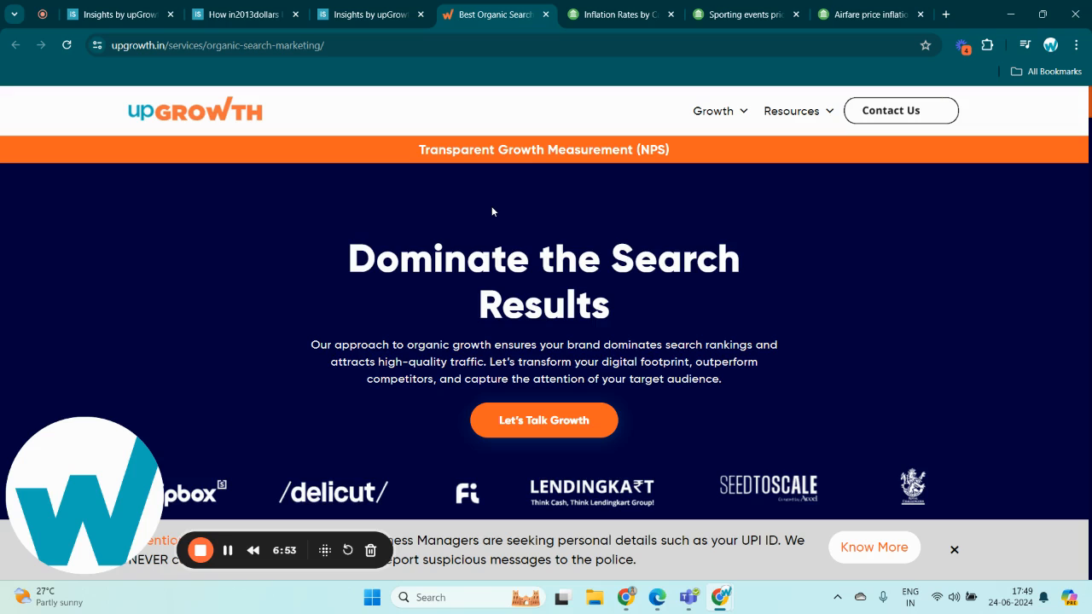
pyautogui.moveTo(503, 245)
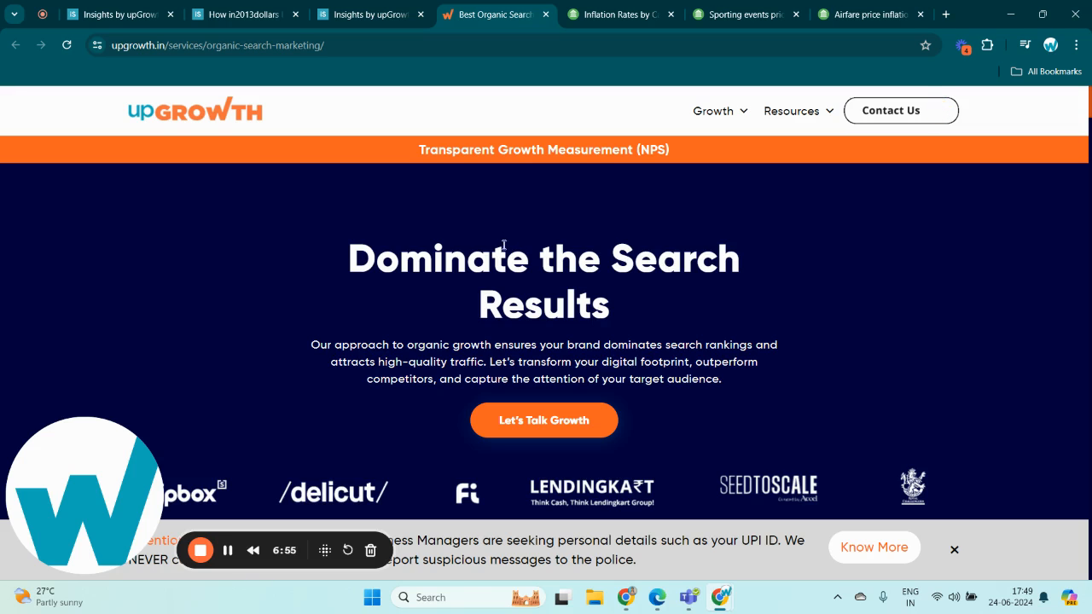